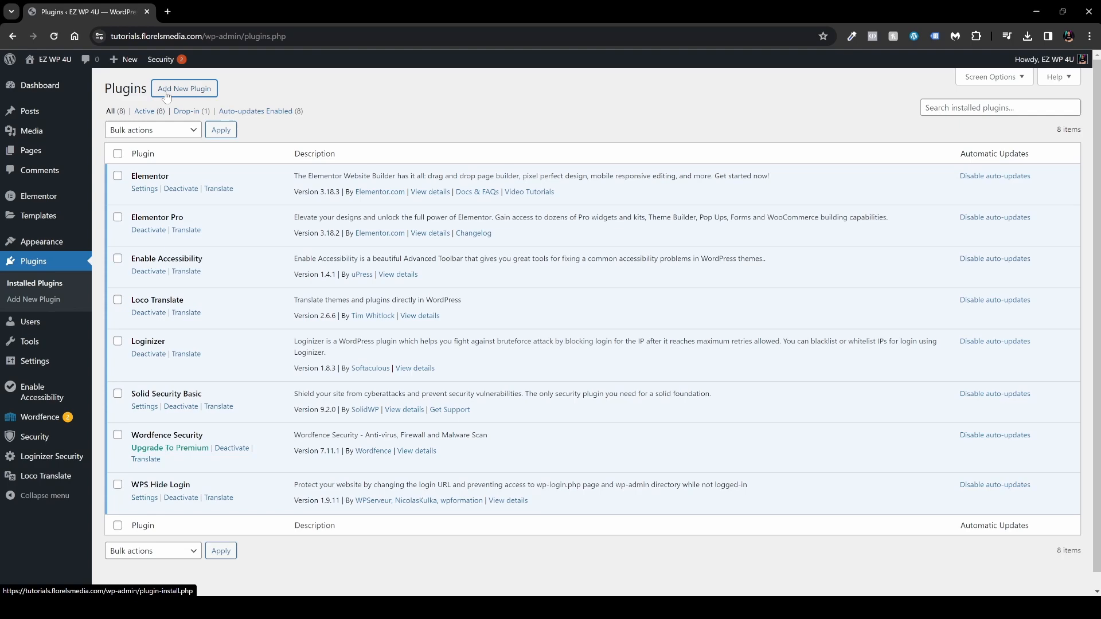
Search the plugin directory for 'wp reset', then install and activate WP Reset.
{"action": "left_click", "coordinate": [183, 88]}
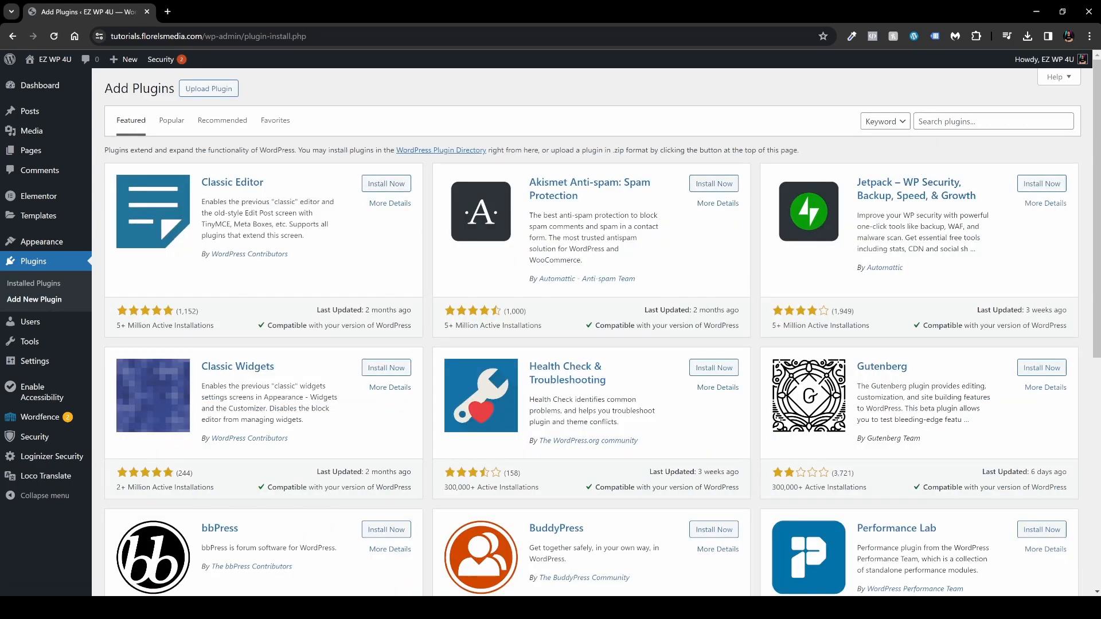
{"action": "type", "text": "wp reset"}
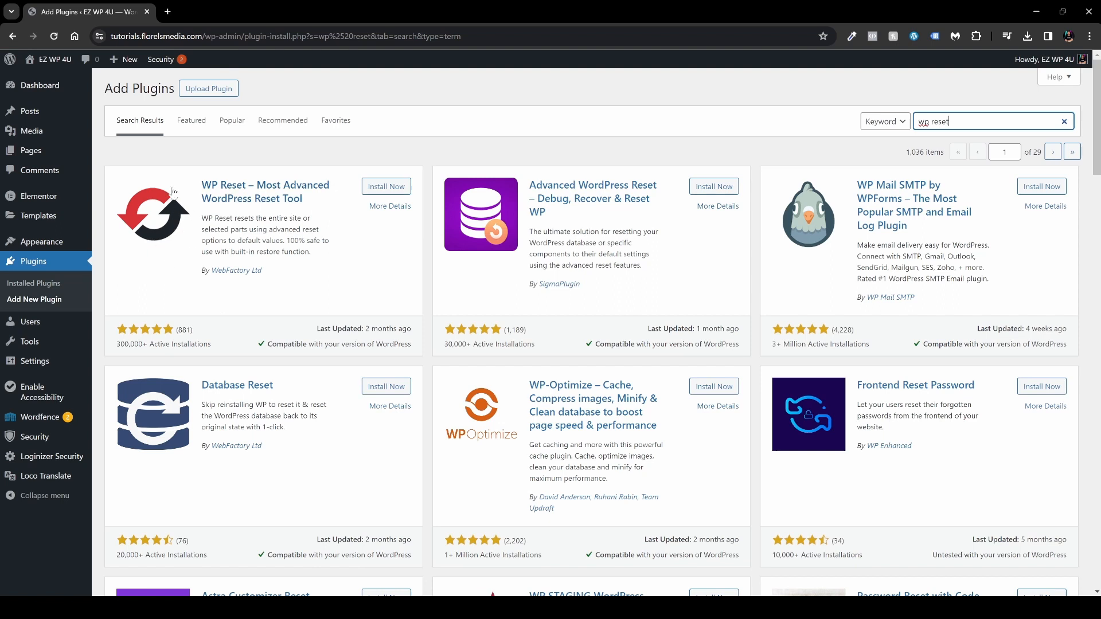
{"action": "mouse_move", "coordinate": [226, 289]}
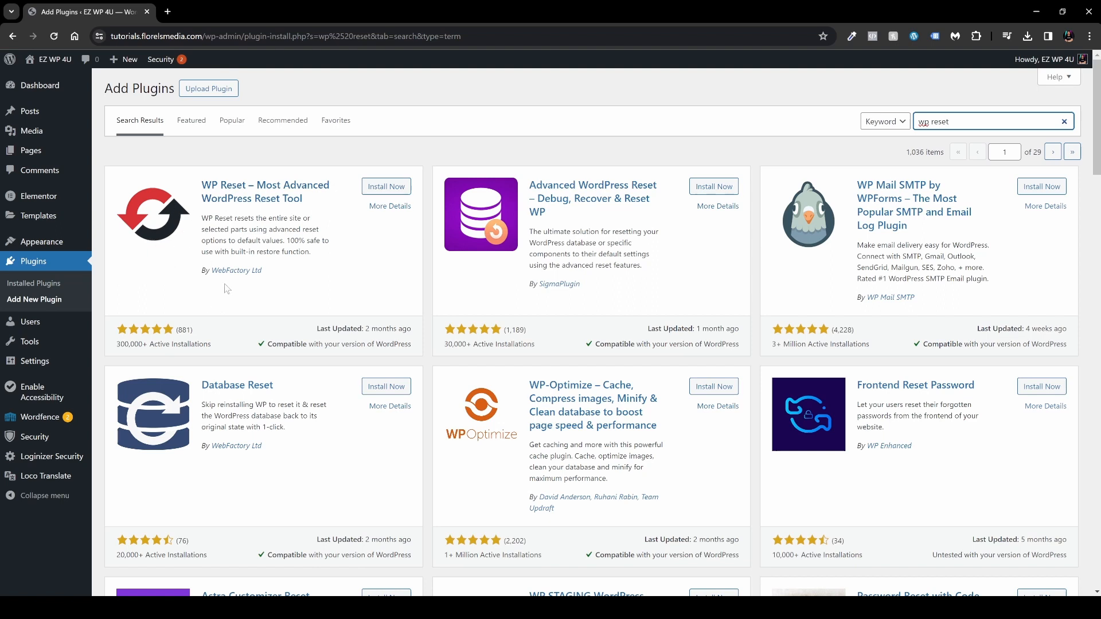
{"action": "mouse_move", "coordinate": [154, 243]}
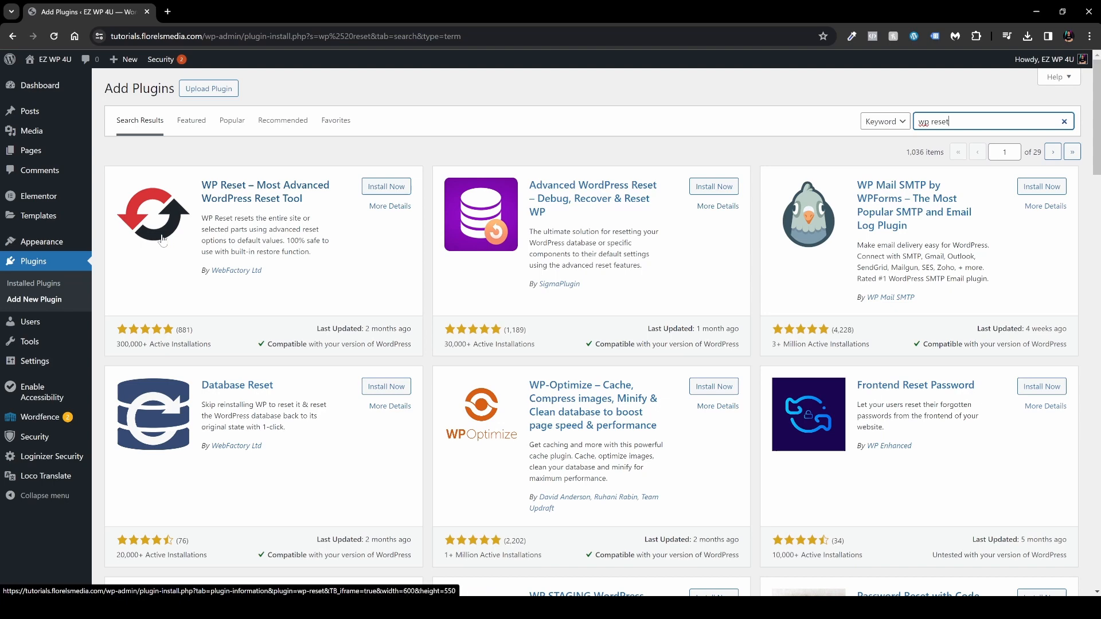
{"action": "left_click", "coordinate": [385, 185]}
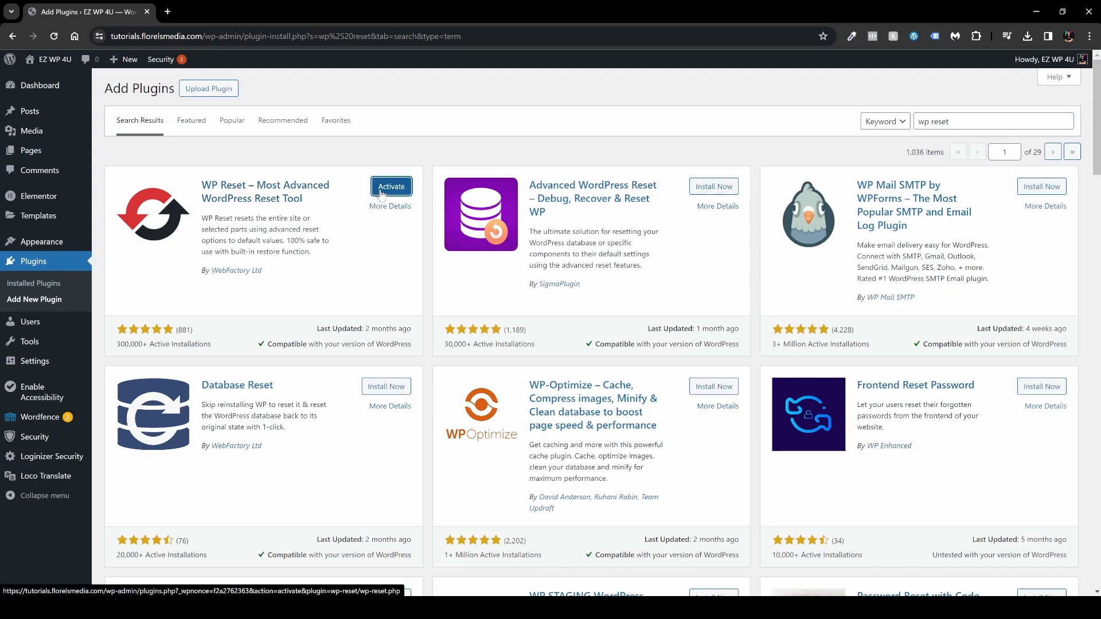
{"action": "left_click", "coordinate": [390, 186]}
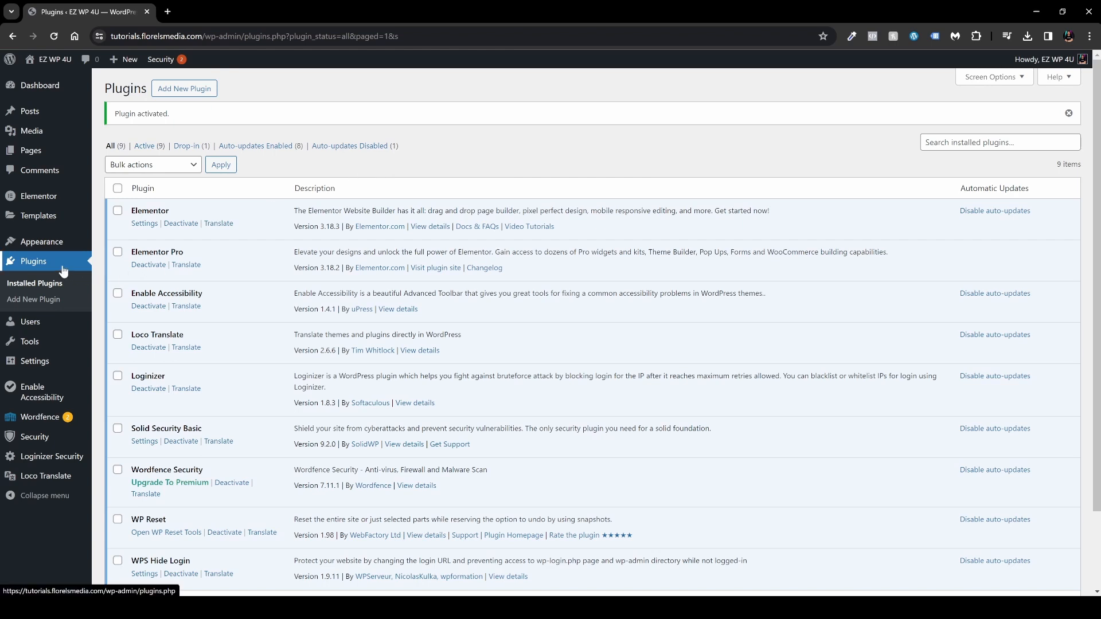
{"action": "mouse_move", "coordinate": [98, 277]}
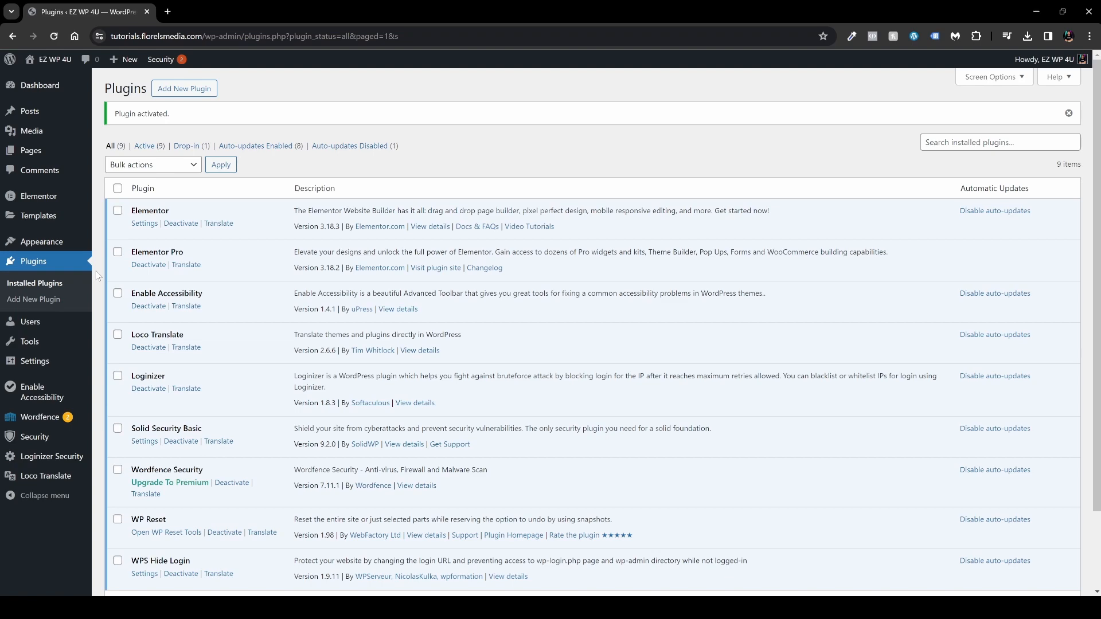
{"action": "scroll", "scroll_direction": "down", "scroll_amount": 3}
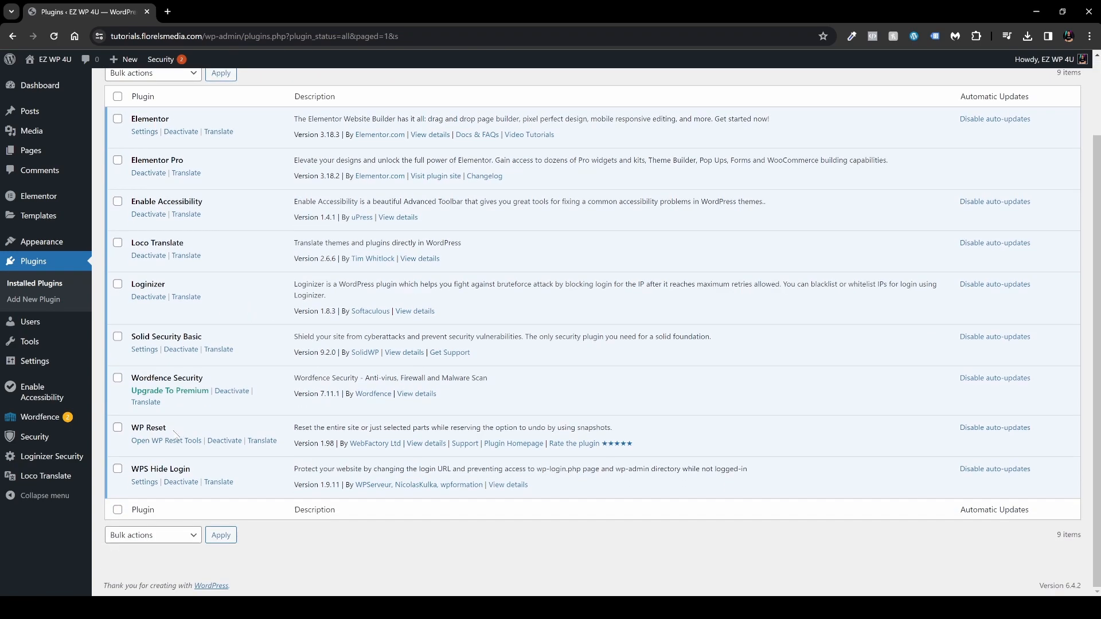
{"action": "mouse_move", "coordinate": [166, 440]}
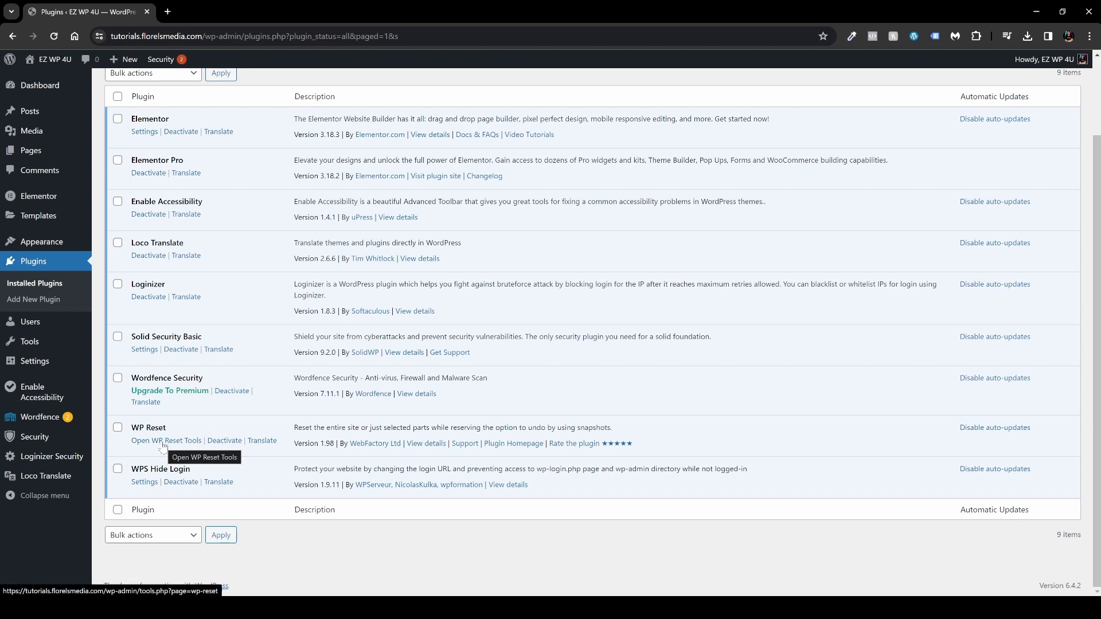
{"action": "mouse_move", "coordinate": [30, 342]}
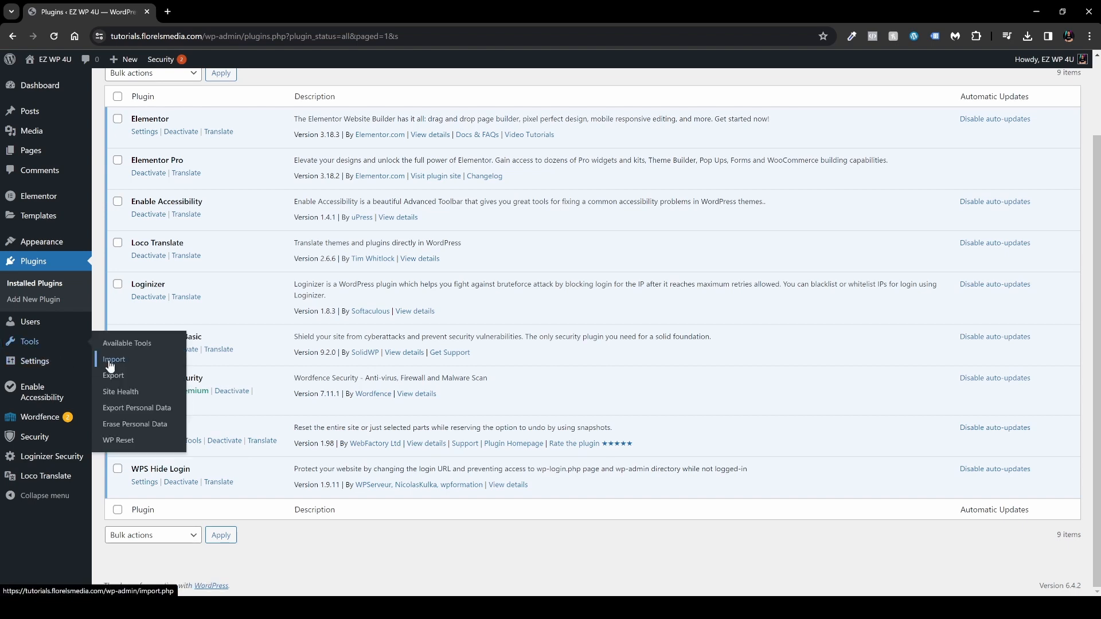
{"action": "mouse_move", "coordinate": [117, 443]}
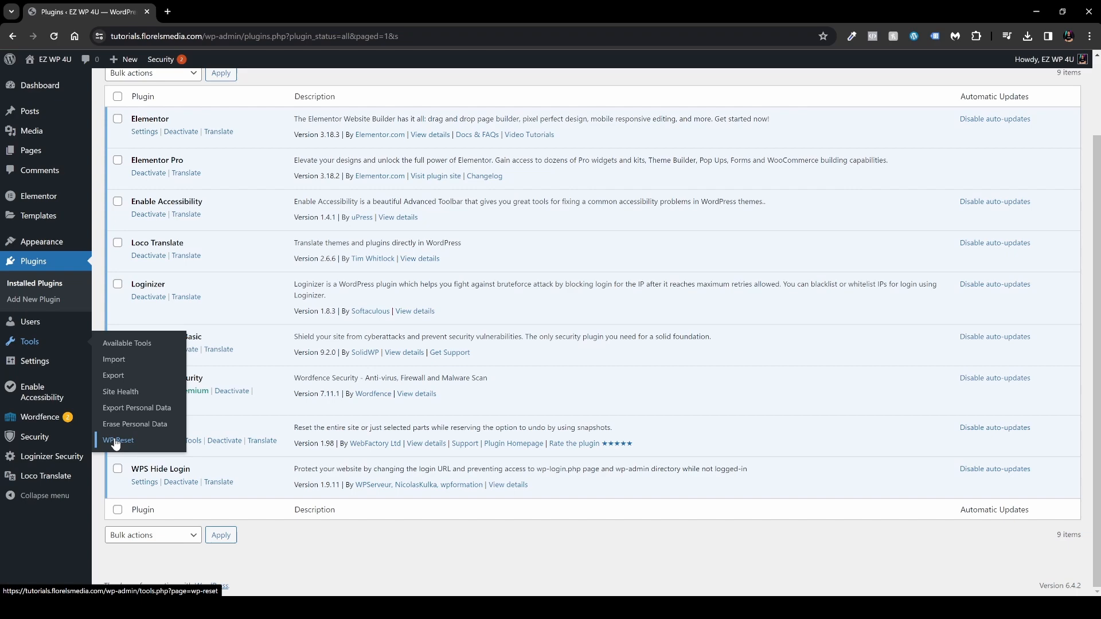
{"action": "mouse_move", "coordinate": [120, 447]}
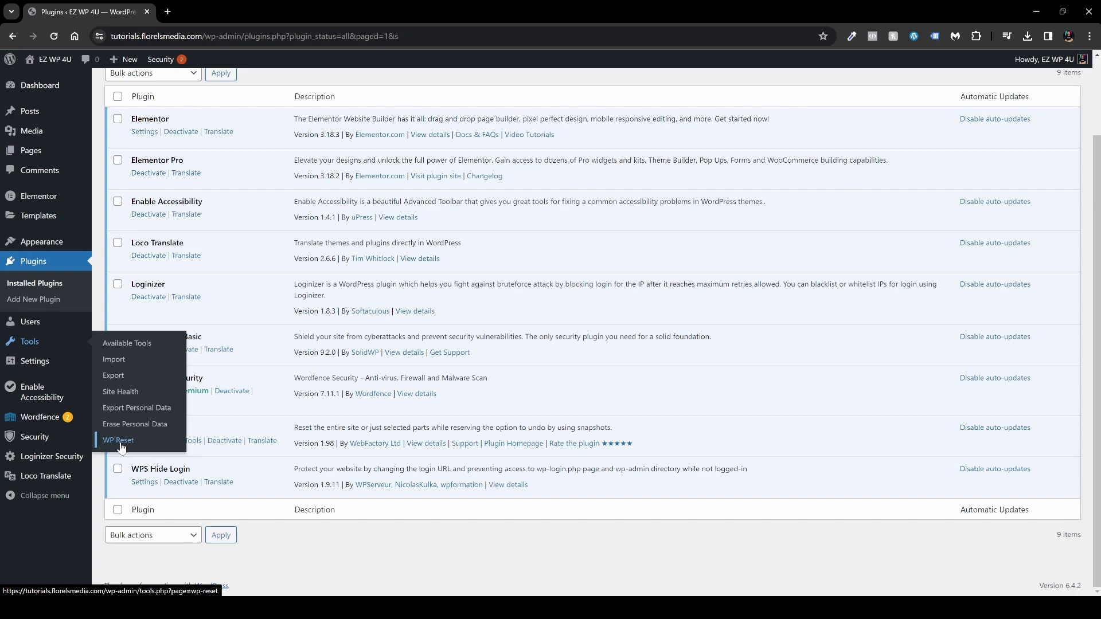
Go to Tools > WP Reset, Snapshots section, and start creating a new snapshot.
{"action": "left_click", "coordinate": [117, 440]}
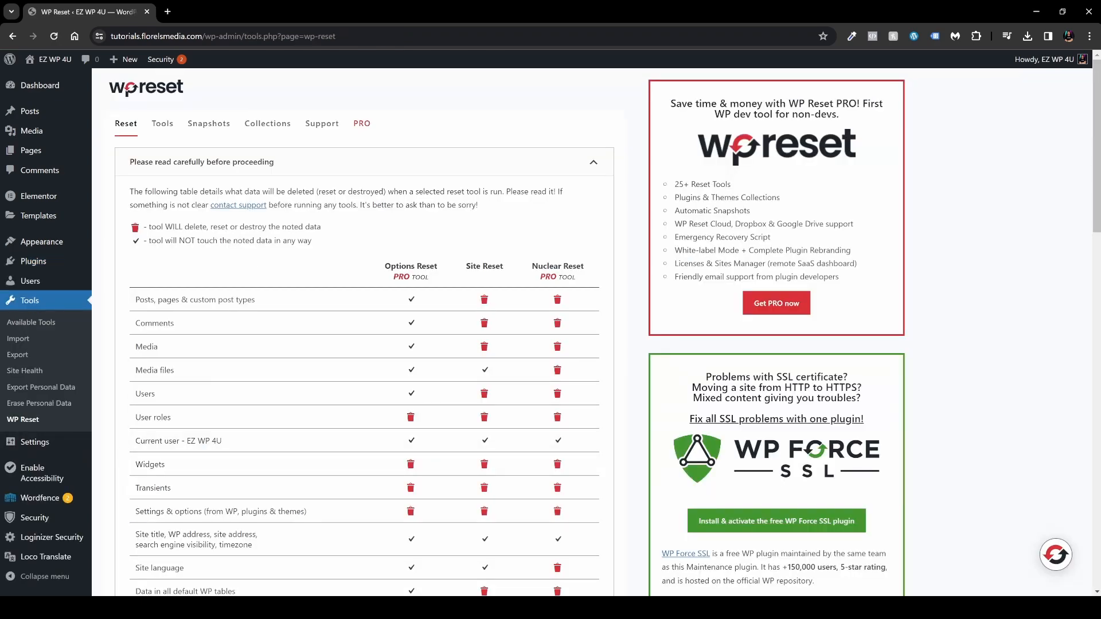
{"action": "mouse_move", "coordinate": [272, 238]}
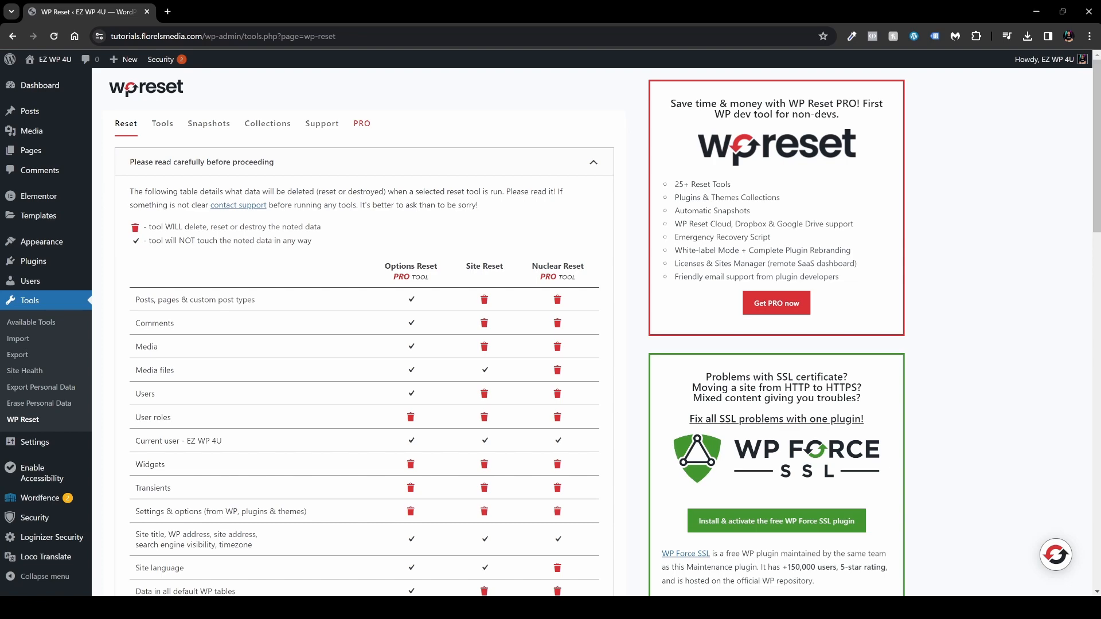
{"action": "left_click", "coordinate": [208, 124]}
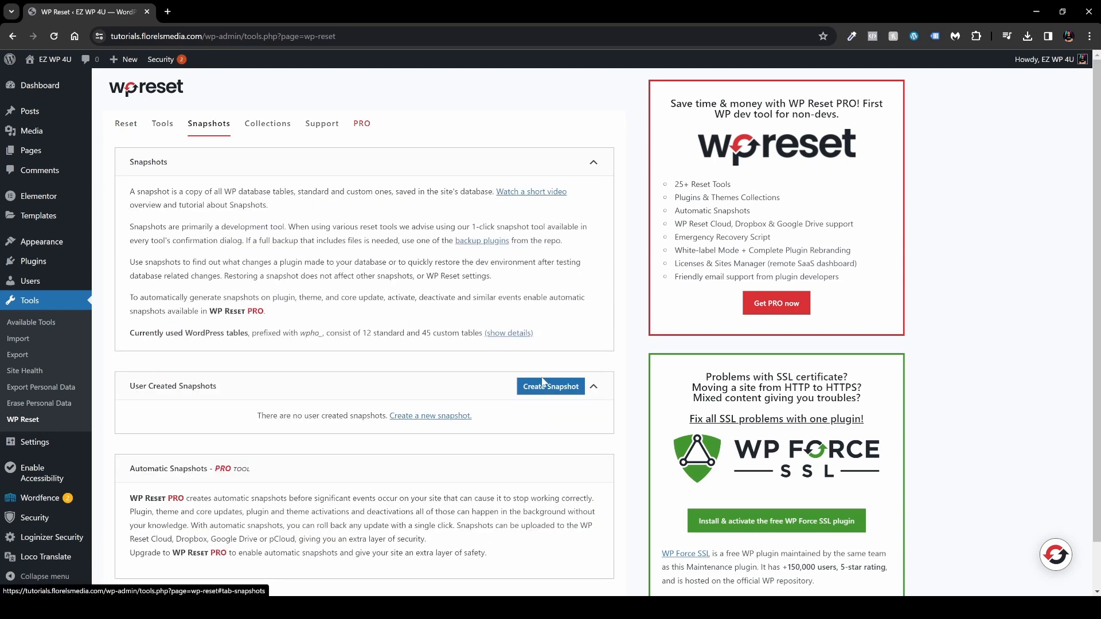
{"action": "left_click", "coordinate": [551, 386]}
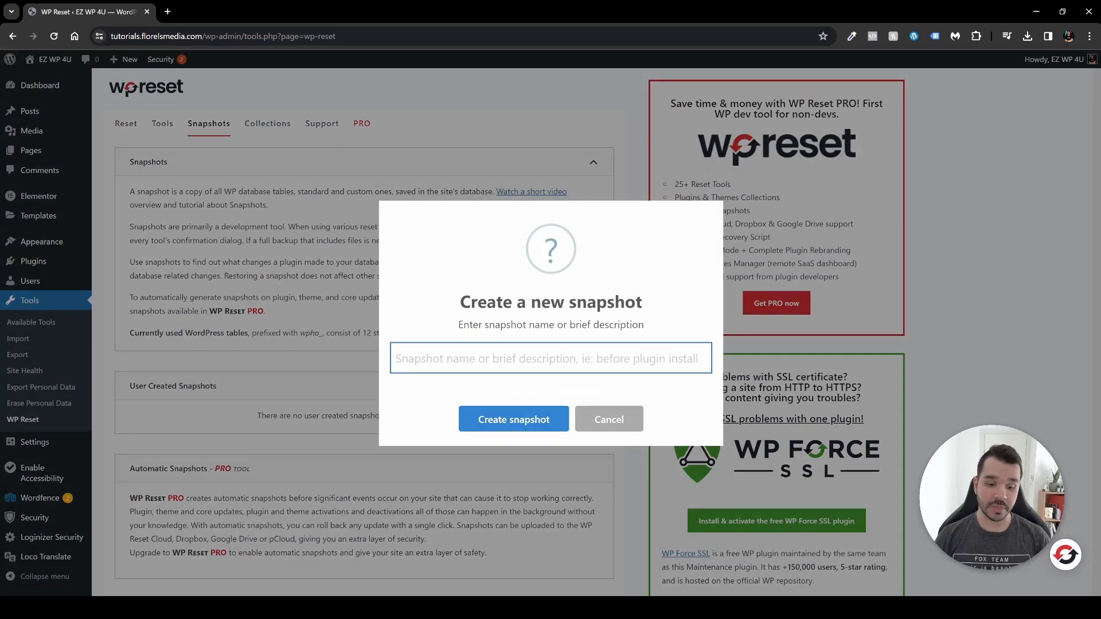
Describe the snapshot as 'This is the first snapshot of my website' and save it.
{"action": "type", "text": "This is the"}
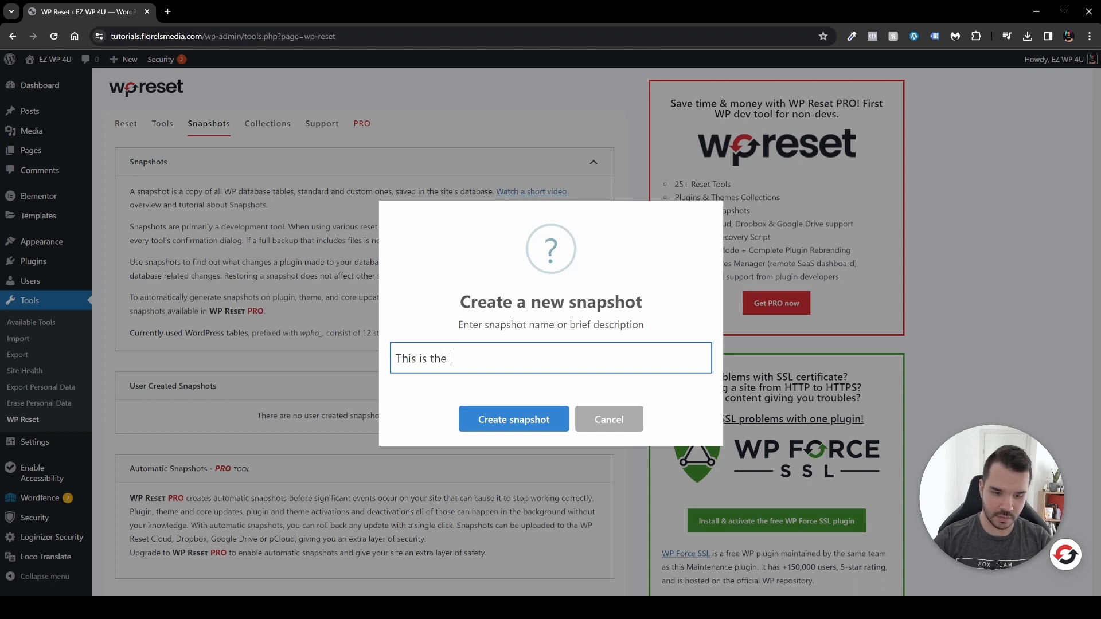
{"action": "type", "text": "first snma"}
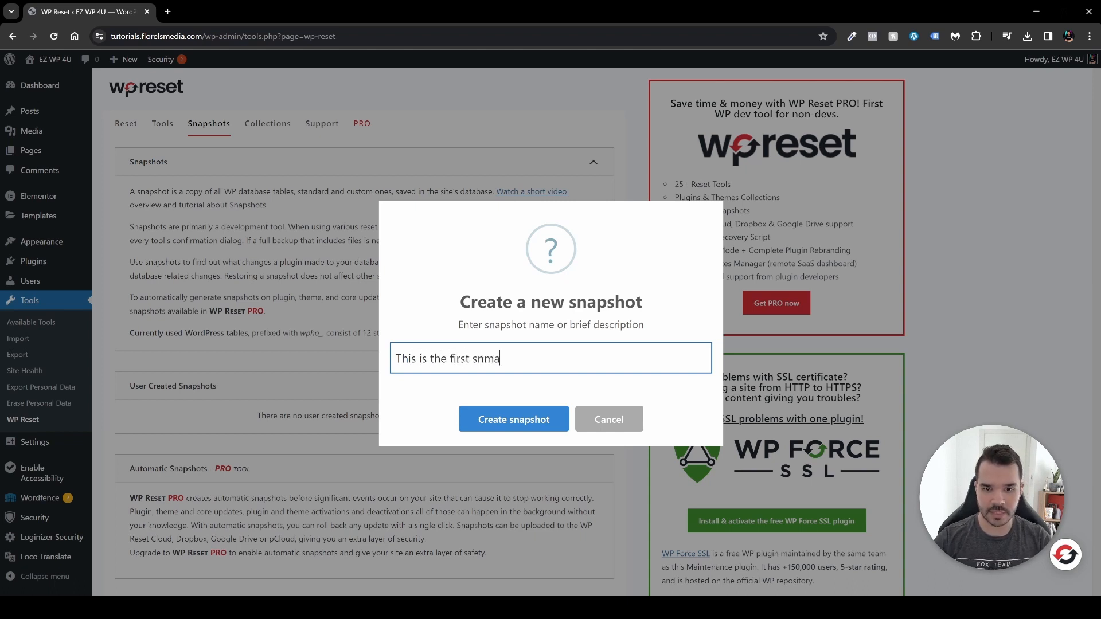
{"action": "type", "text": "snapshot of"}
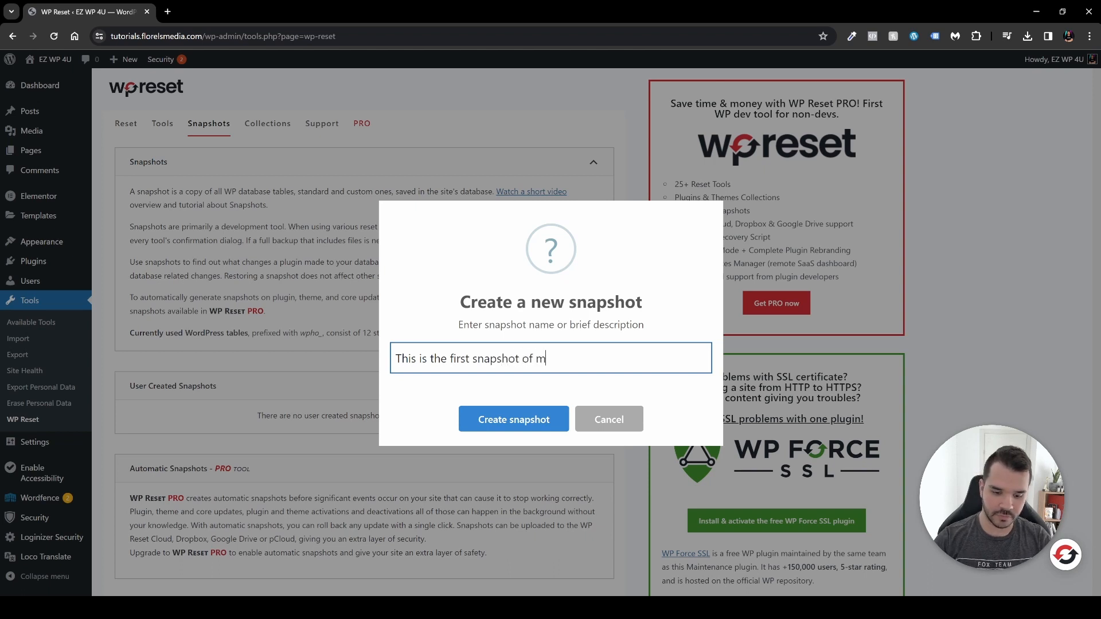
{"action": "type", "text": "y website"}
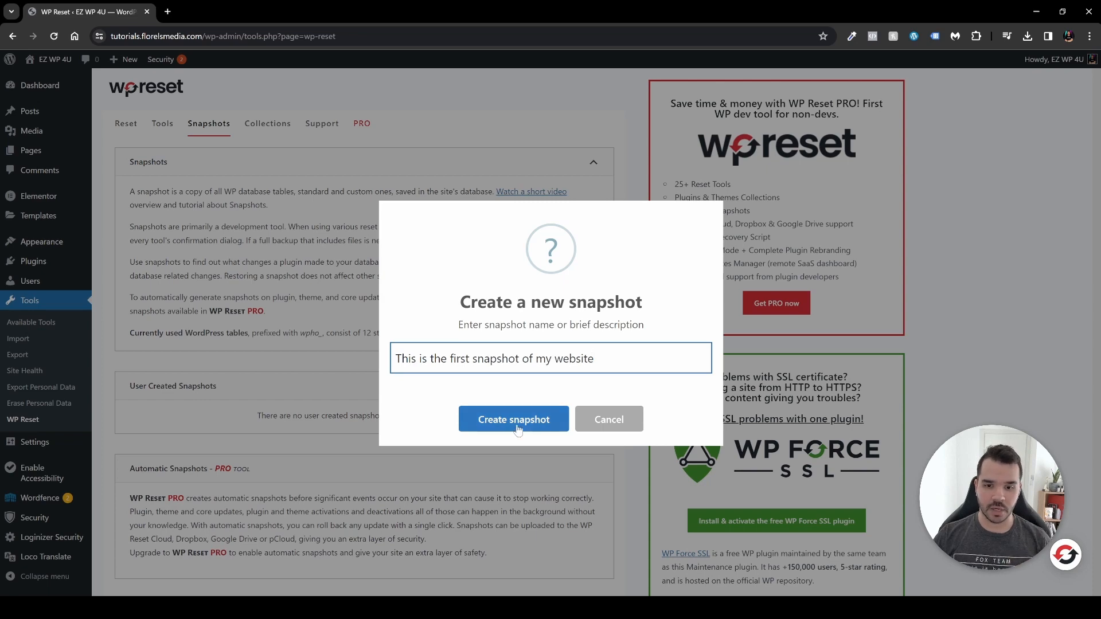
{"action": "left_click", "coordinate": [514, 419]}
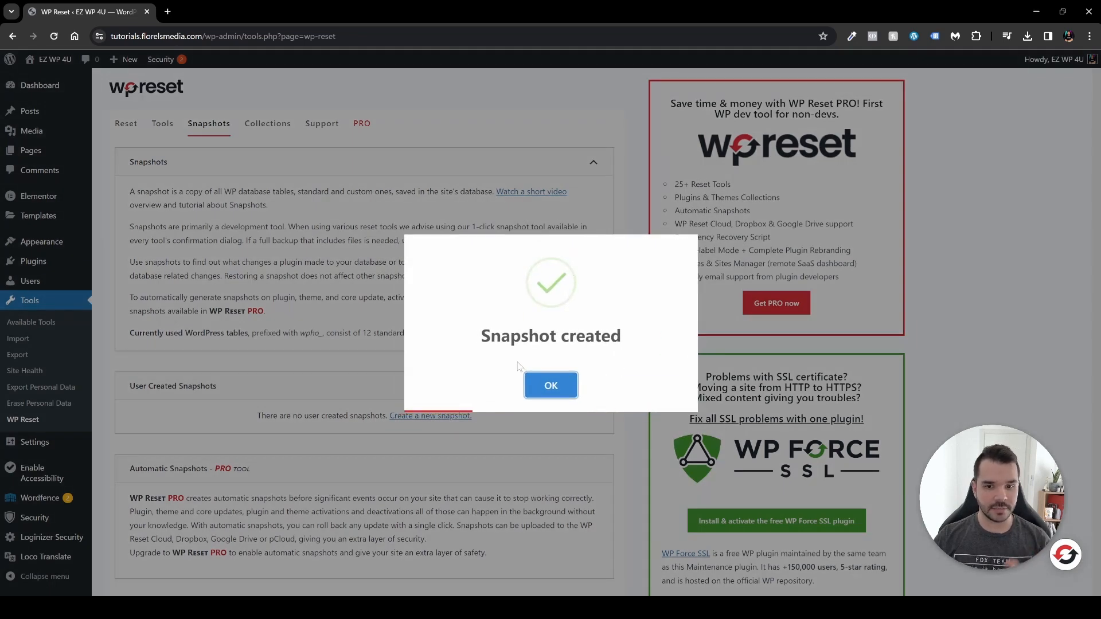
{"action": "left_click", "coordinate": [551, 385]}
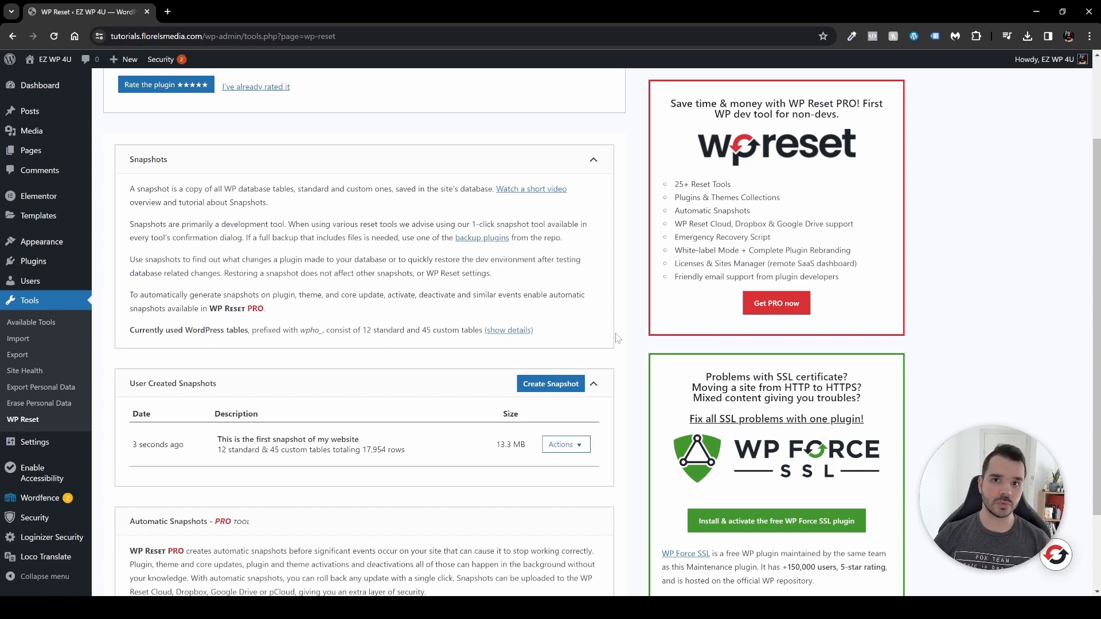
Search Add New Plugin for 'backup' and browse results like UpdraftPlus and Duplicator.
{"action": "left_click", "coordinate": [33, 262]}
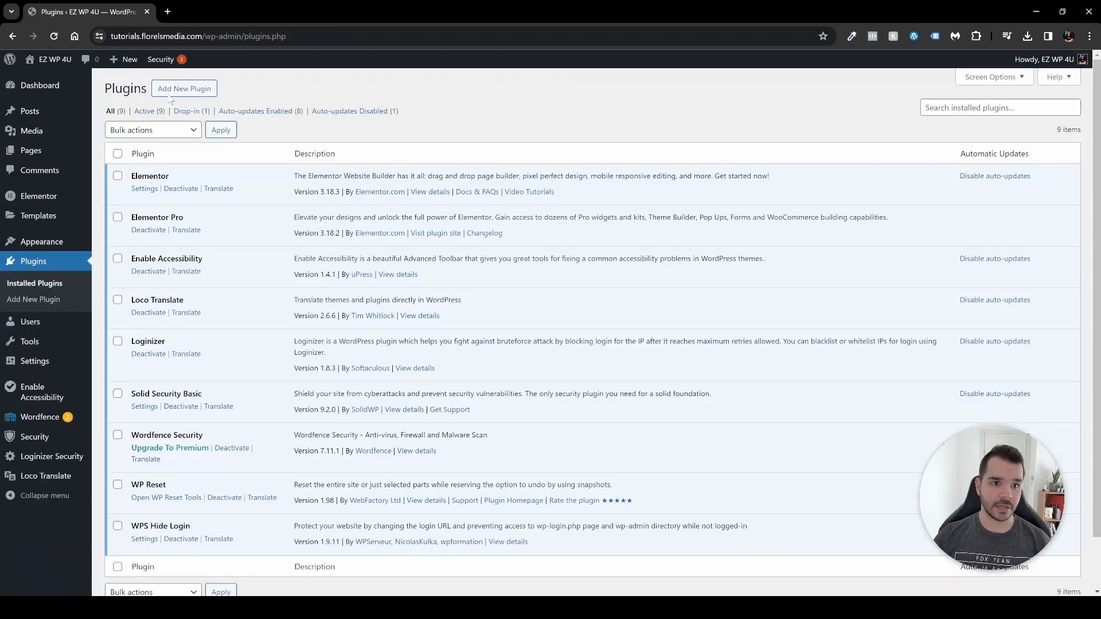
{"action": "left_click", "coordinate": [184, 88]}
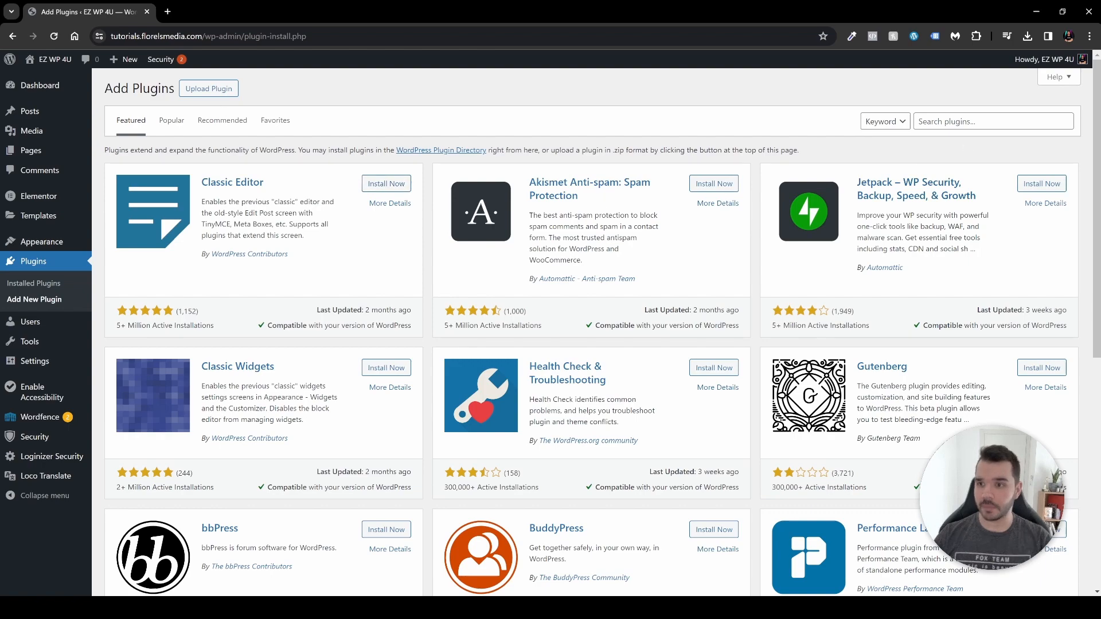
{"action": "type", "text": "backup"}
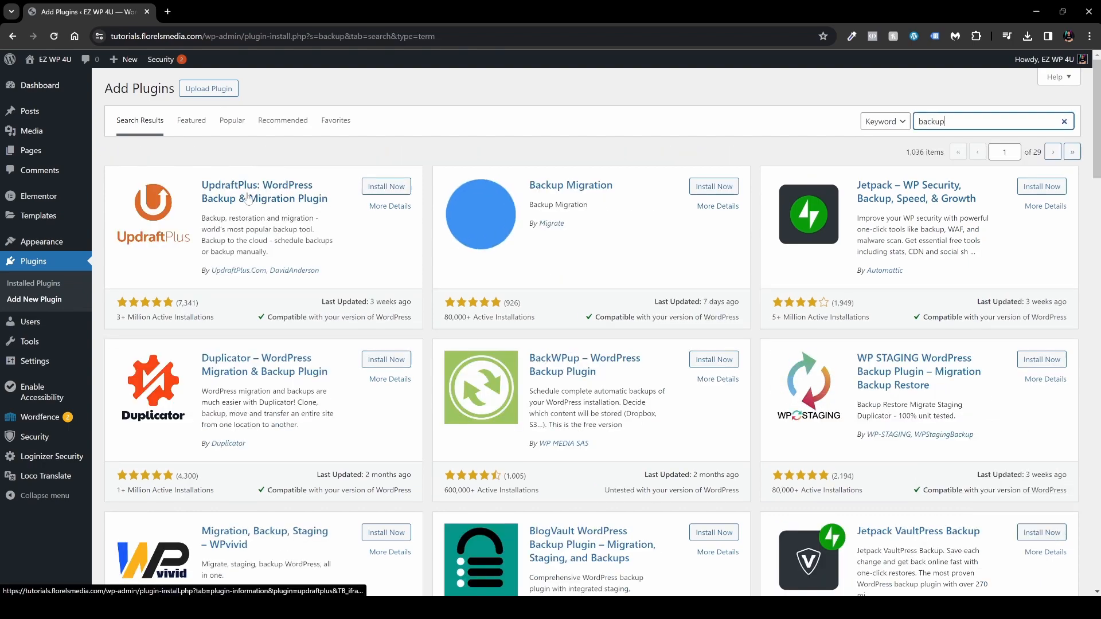
{"action": "scroll", "scroll_direction": "down", "scroll_amount": 3}
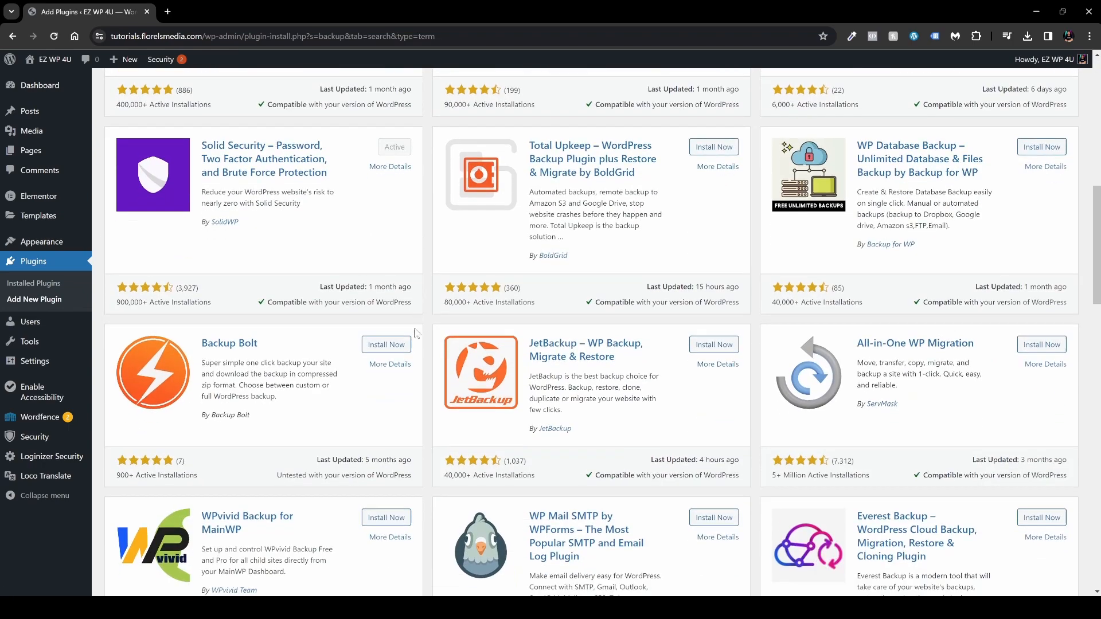
{"action": "scroll", "scroll_direction": "down", "scroll_amount": 3}
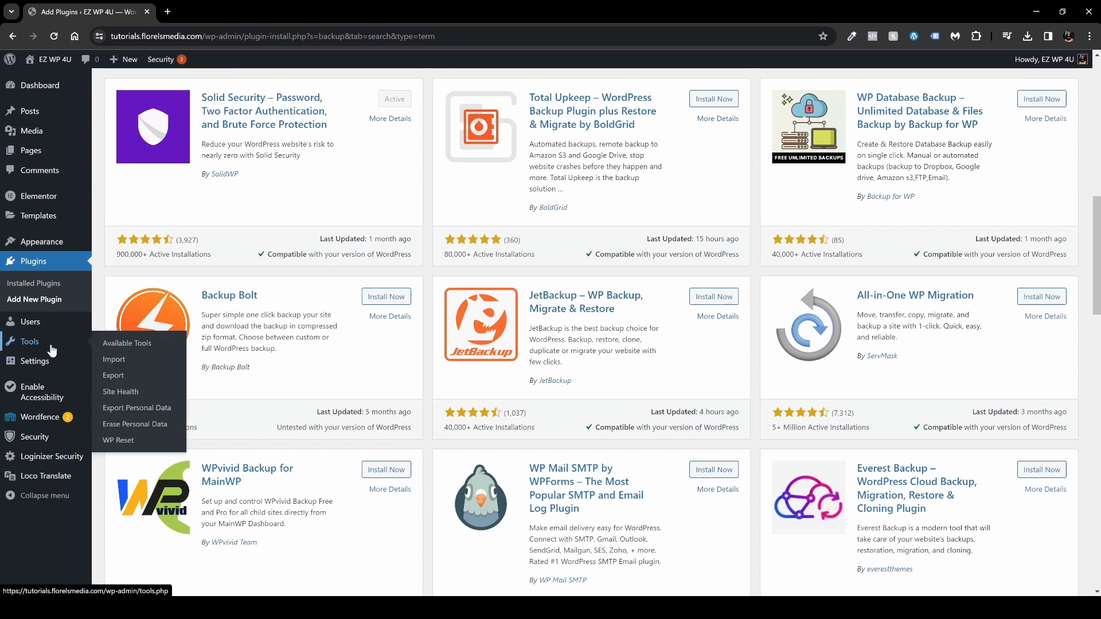
Return to the WP Reset tools page and scroll to the Site Reset section.
{"action": "left_click", "coordinate": [118, 441]}
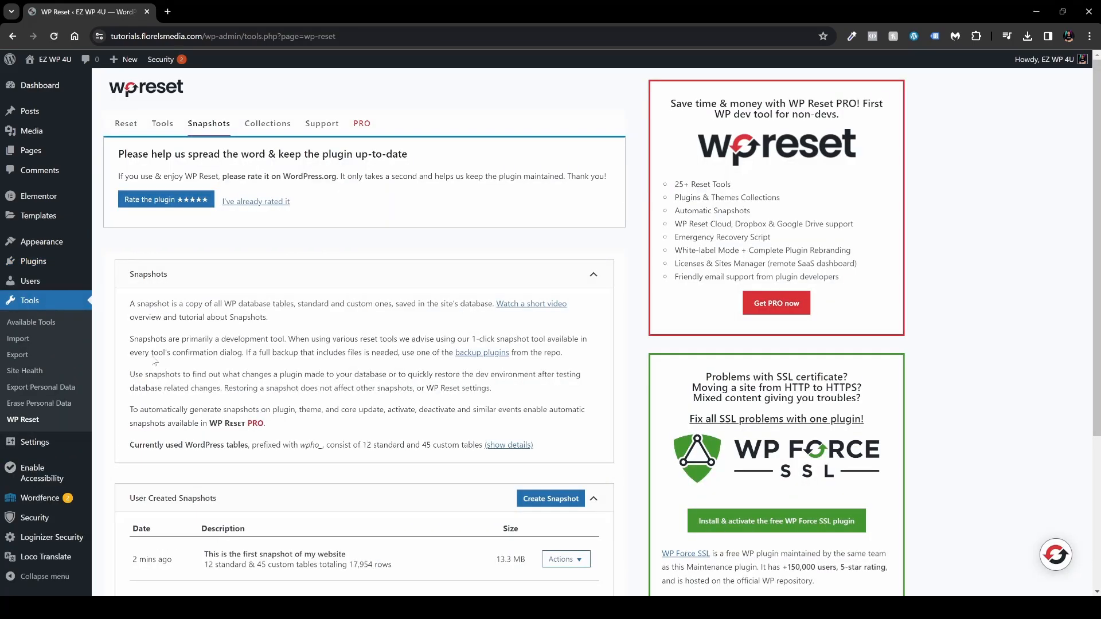
{"action": "scroll", "scroll_direction": "down", "scroll_amount": 3}
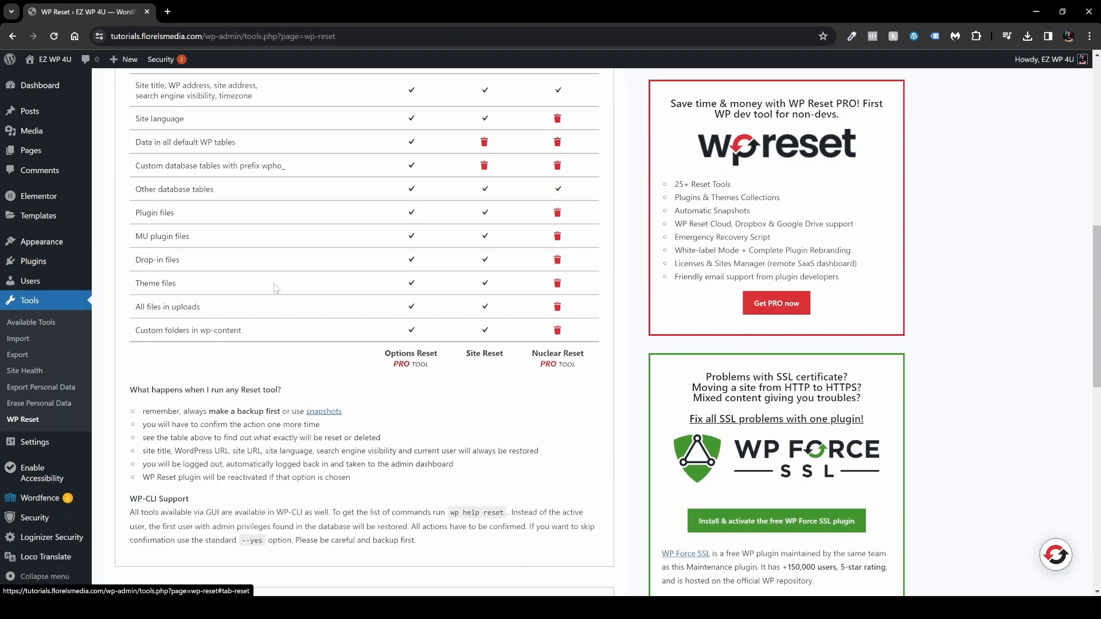
{"action": "scroll", "scroll_direction": "down", "scroll_amount": 3}
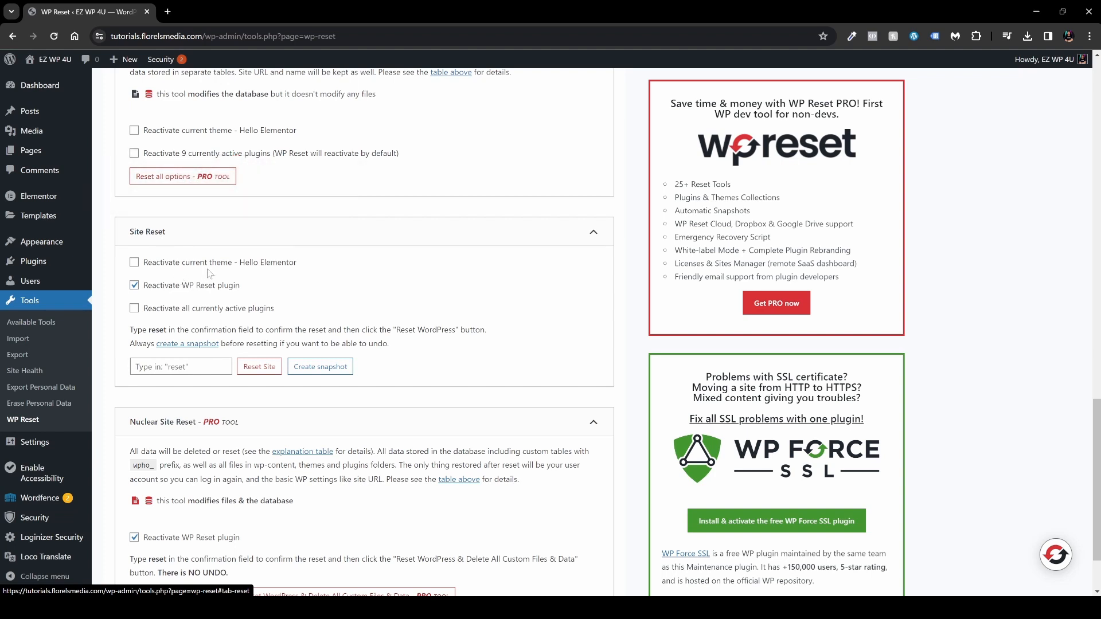
{"action": "mouse_move", "coordinate": [225, 276]}
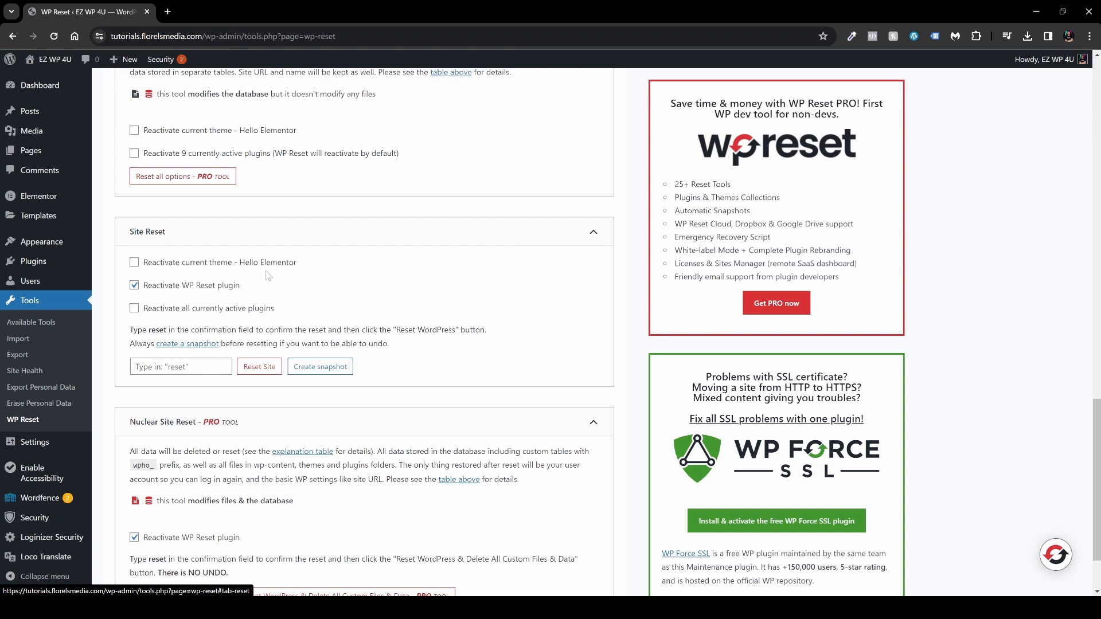
{"action": "mouse_move", "coordinate": [288, 273]}
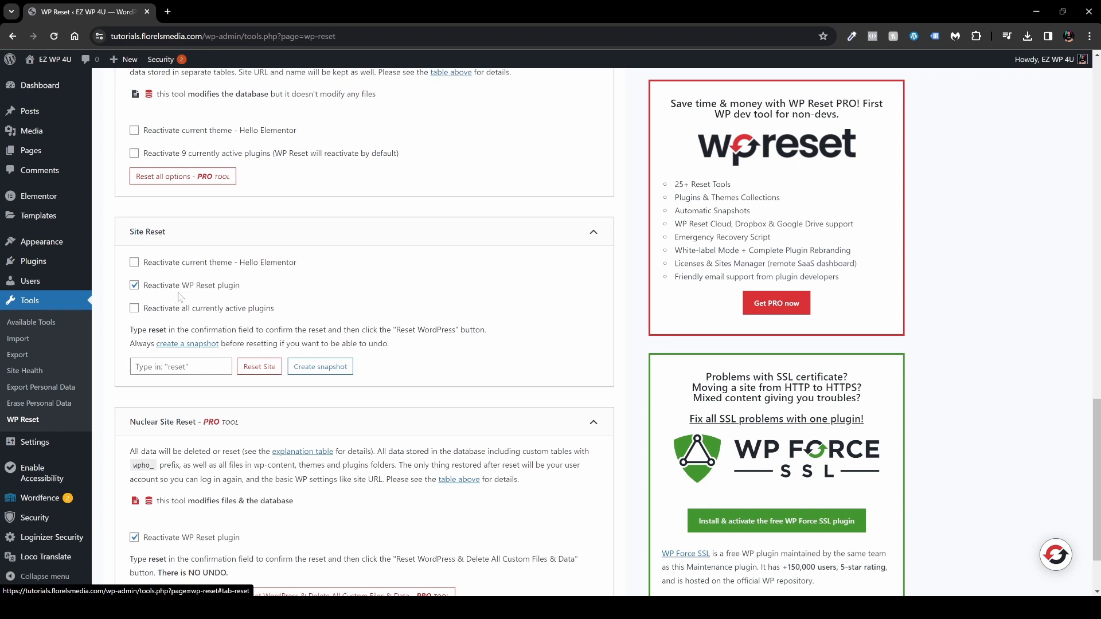
{"action": "mouse_move", "coordinate": [200, 321]}
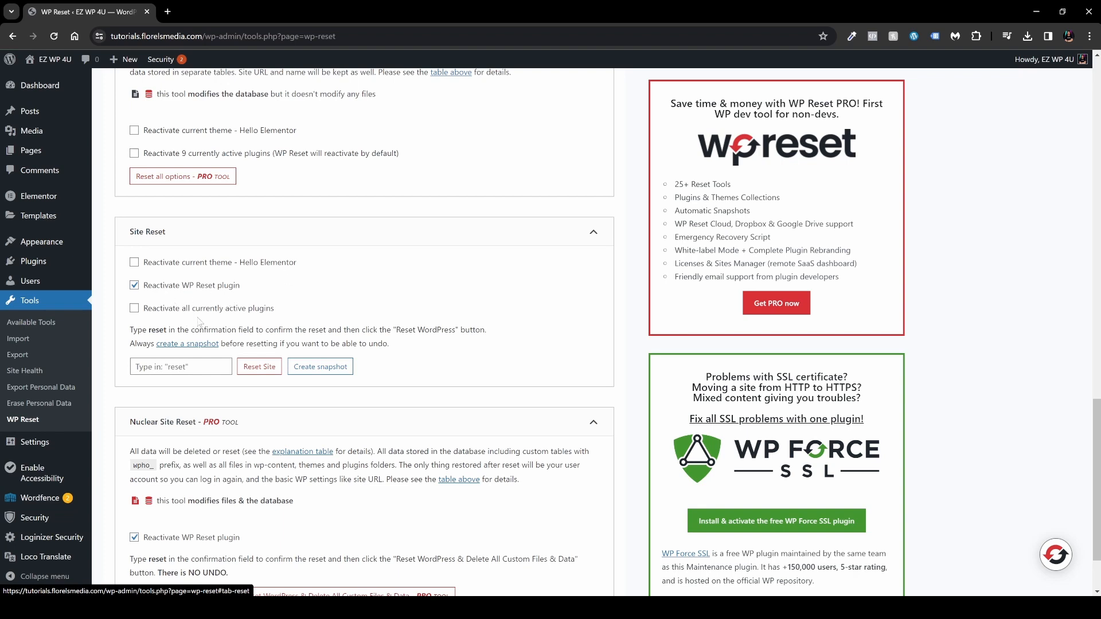
{"action": "mouse_move", "coordinate": [276, 321]}
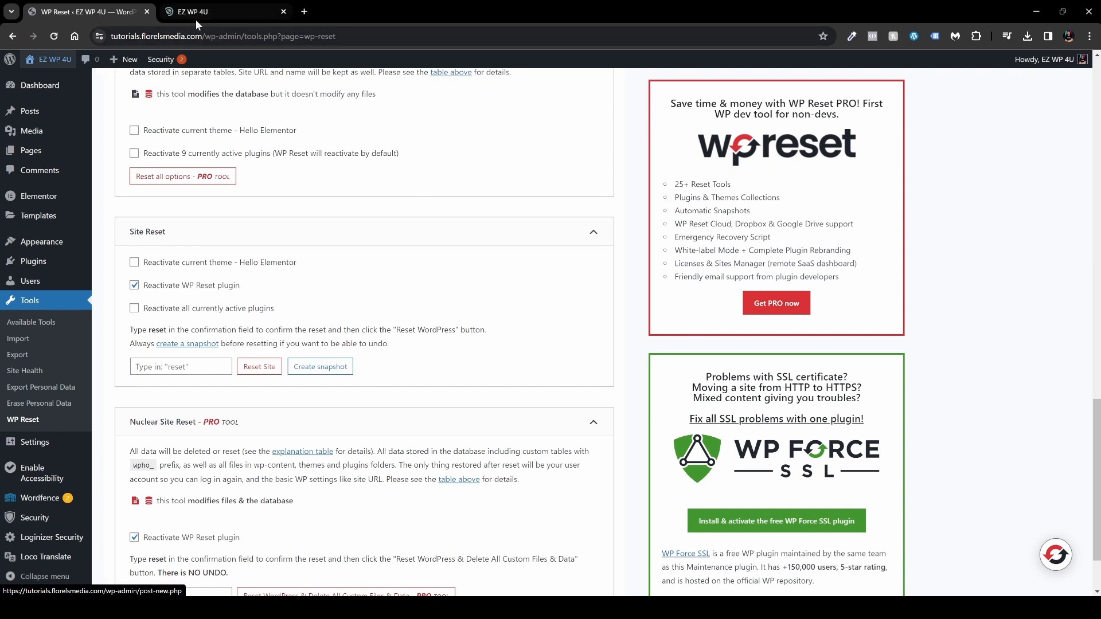
{"action": "left_click", "coordinate": [200, 11]}
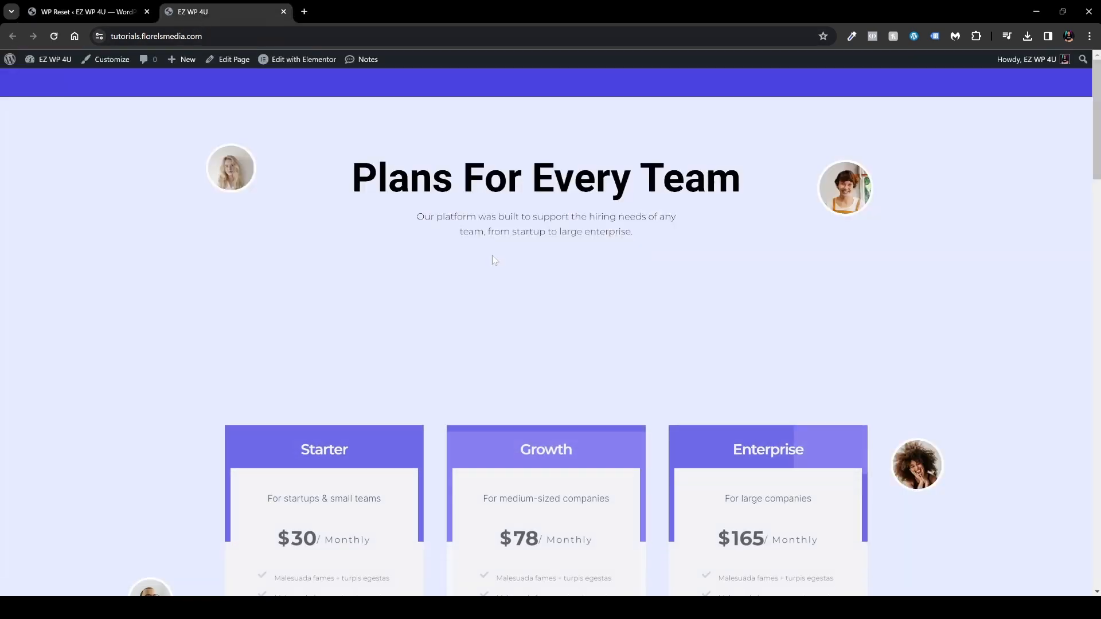
{"action": "scroll", "scroll_direction": "down", "scroll_amount": 3}
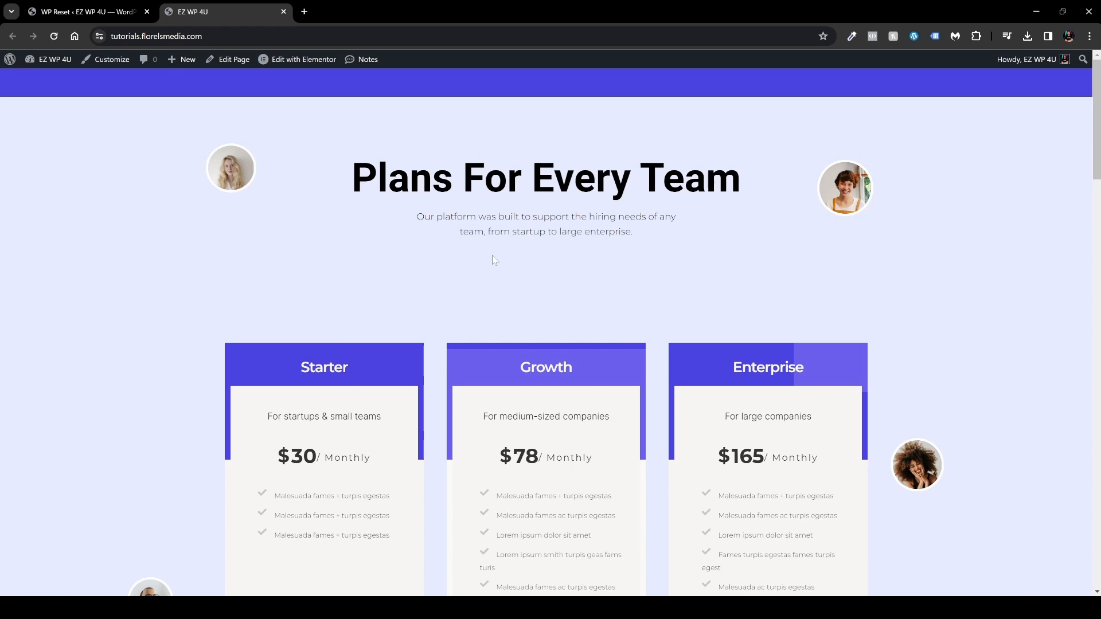
{"action": "scroll", "scroll_direction": "down", "scroll_amount": 3}
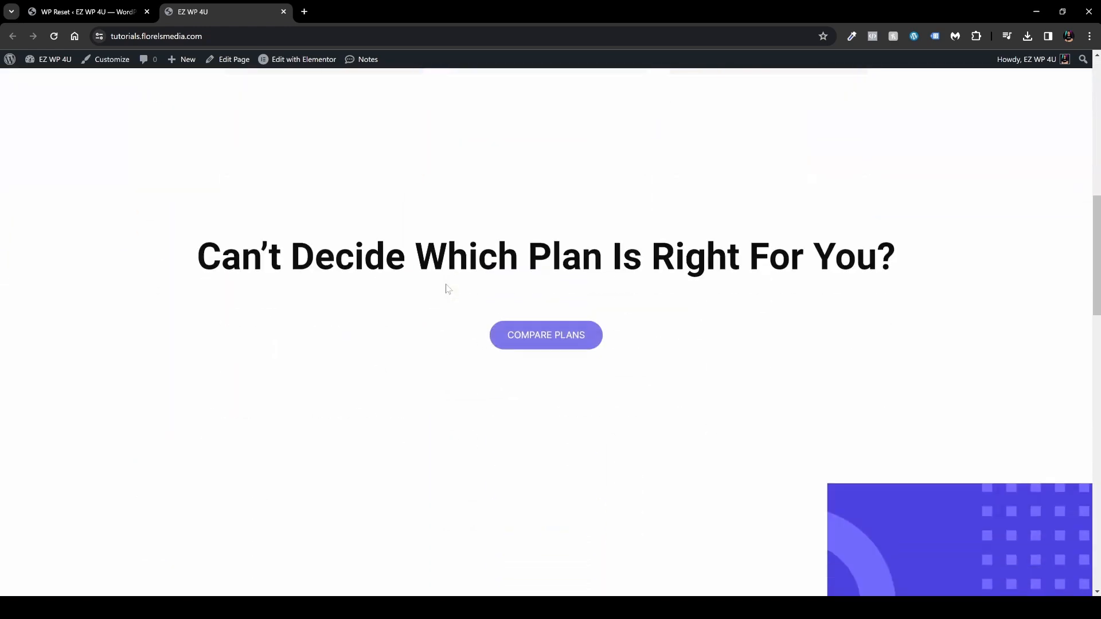
{"action": "scroll", "scroll_direction": "down", "scroll_amount": 3}
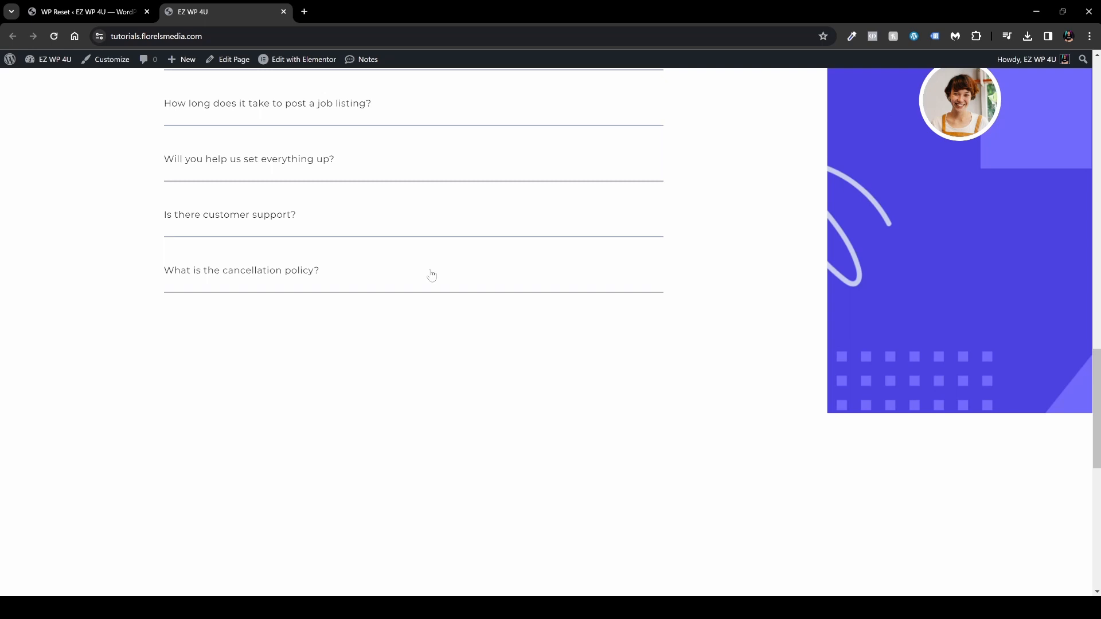
{"action": "scroll", "scroll_direction": "down", "scroll_amount": 3}
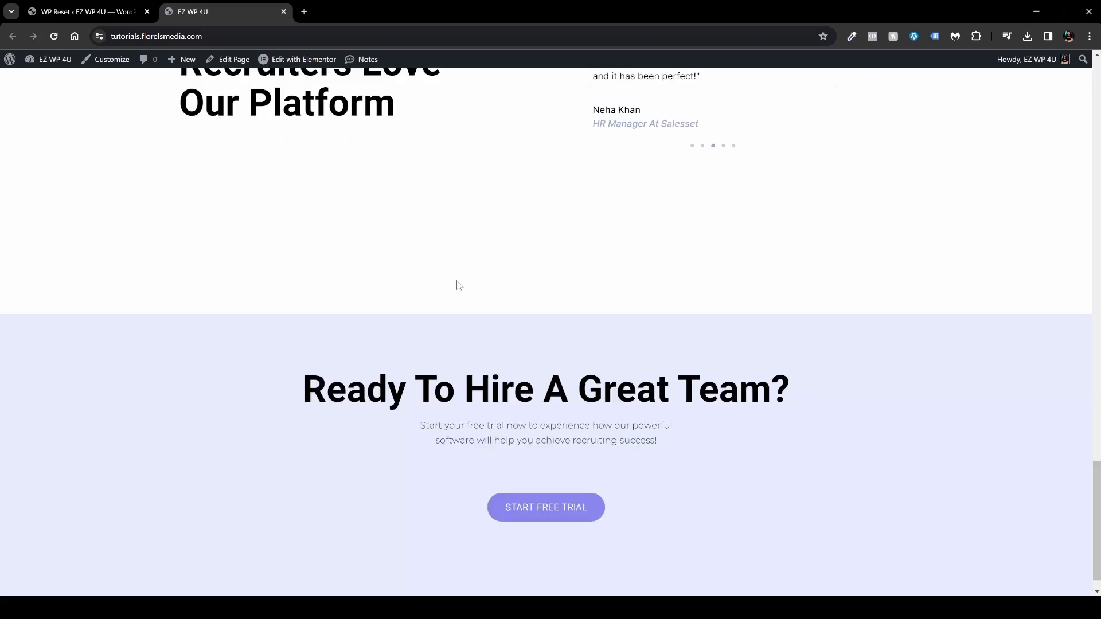
{"action": "scroll", "scroll_direction": "down", "scroll_amount": 3}
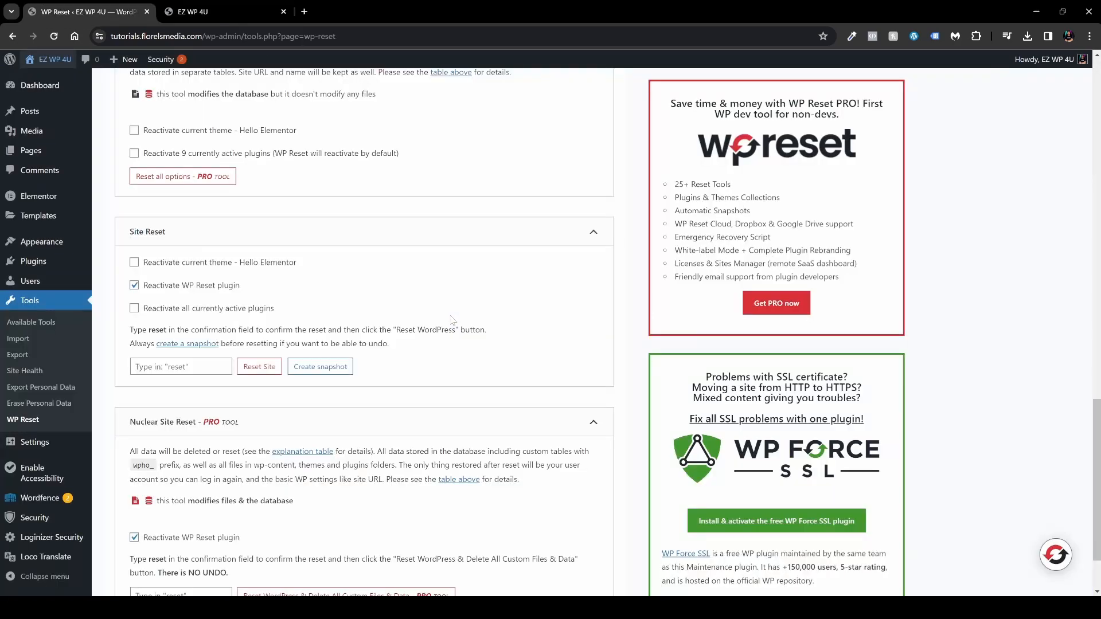
Enter 'reset' in the confirmation field and confirm resetting the whole site.
{"action": "left_click", "coordinate": [181, 367]}
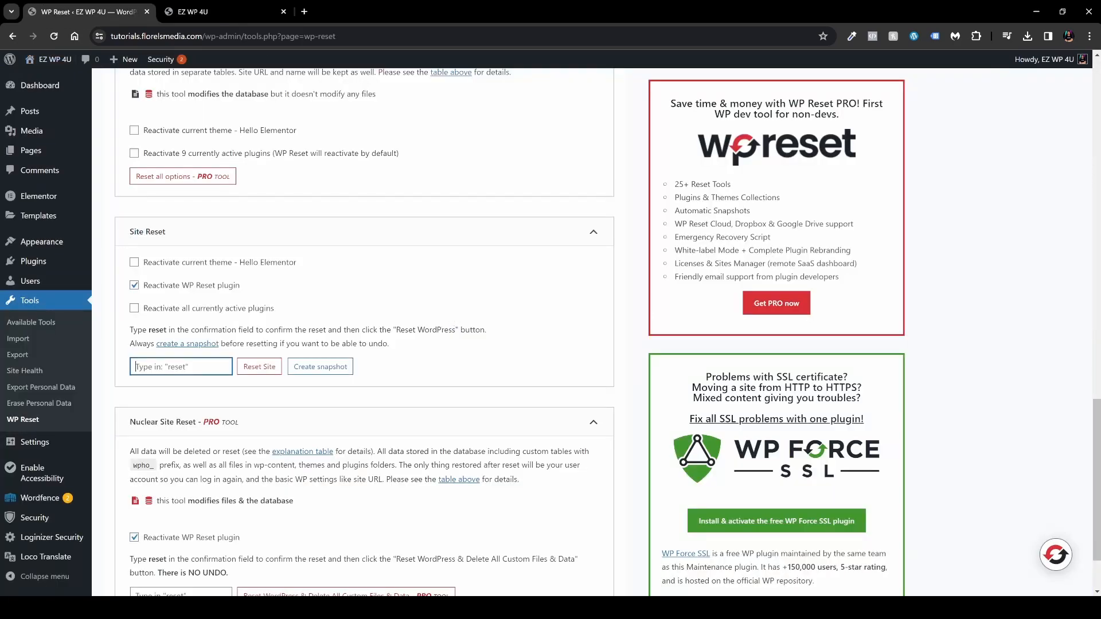
{"action": "type", "text": "reset"}
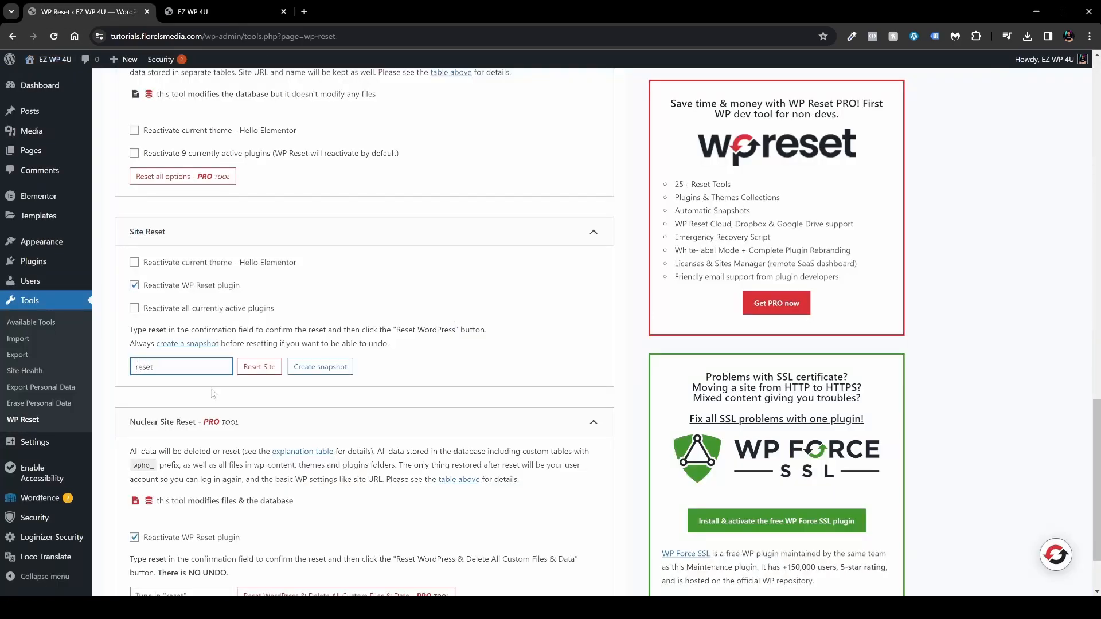
{"action": "left_click", "coordinate": [259, 367]}
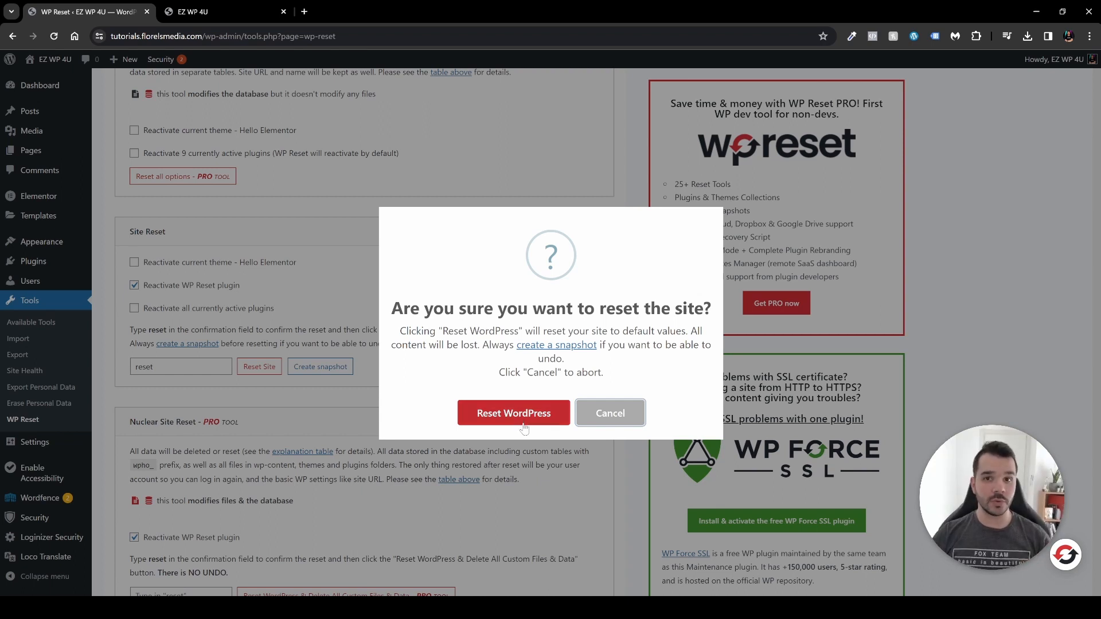
{"action": "mouse_move", "coordinate": [588, 365]}
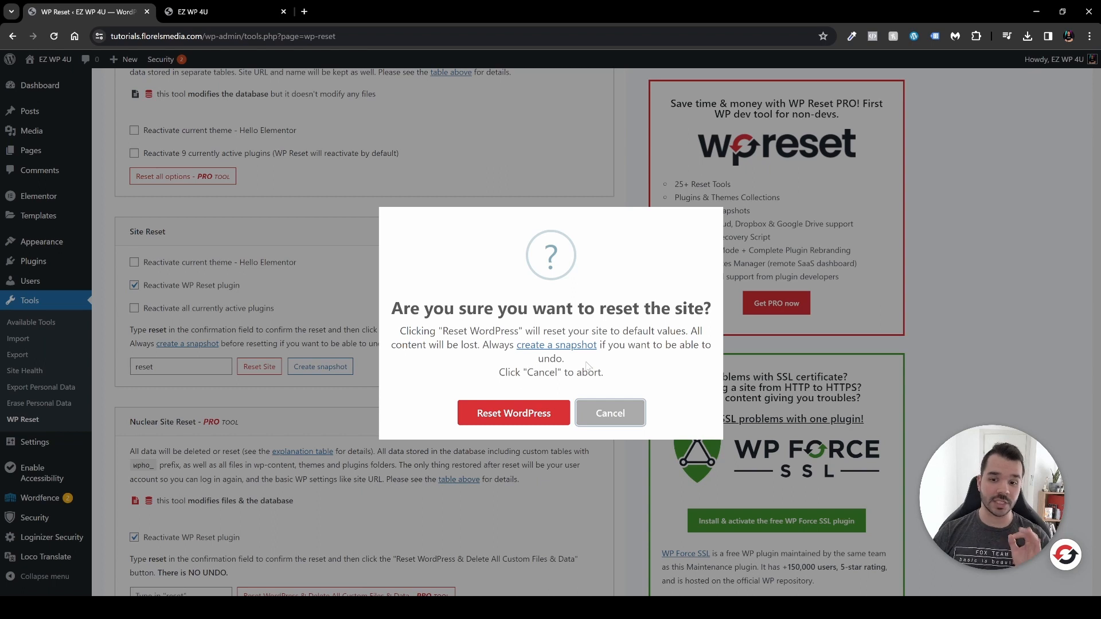
{"action": "mouse_move", "coordinate": [653, 369]}
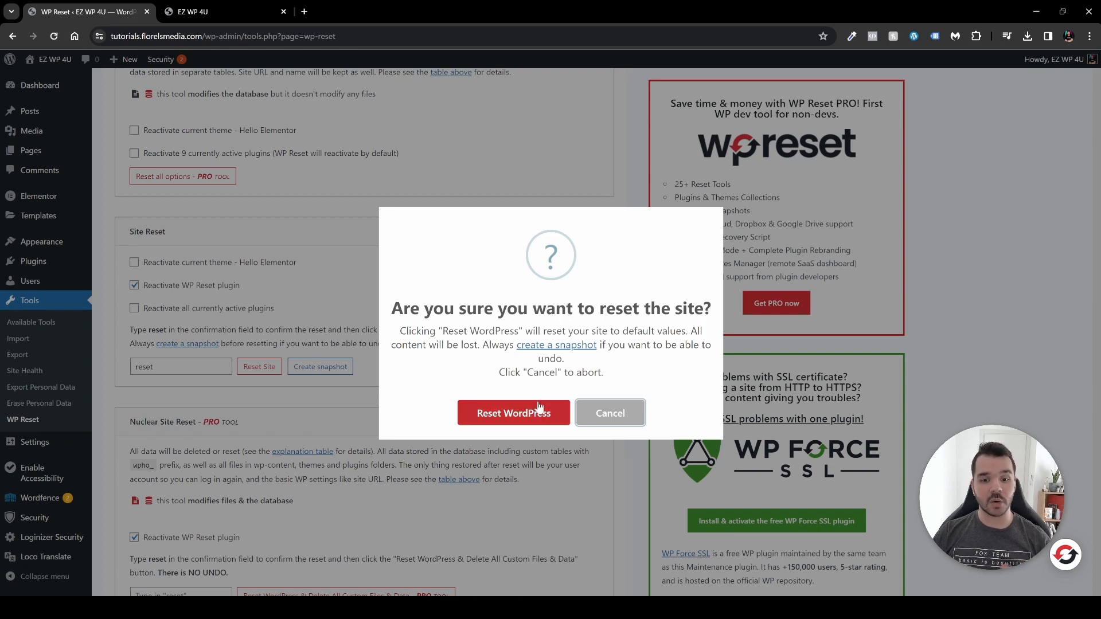
{"action": "left_click", "coordinate": [514, 412]}
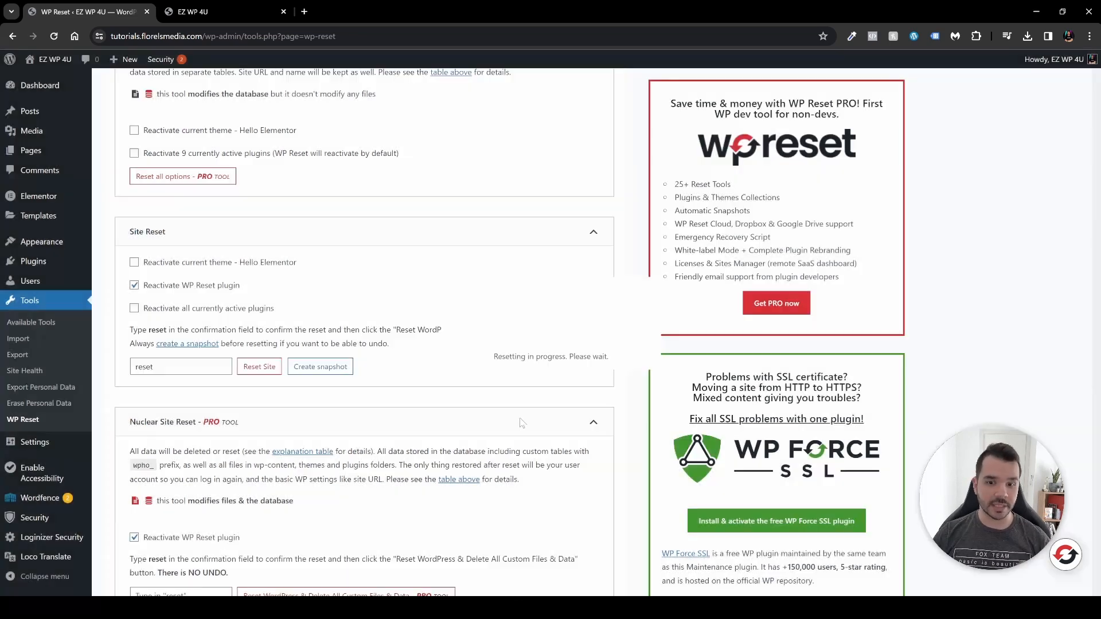
Wait on the reset page while the site reset completes.
{"action": "left_click", "coordinate": [260, 367]}
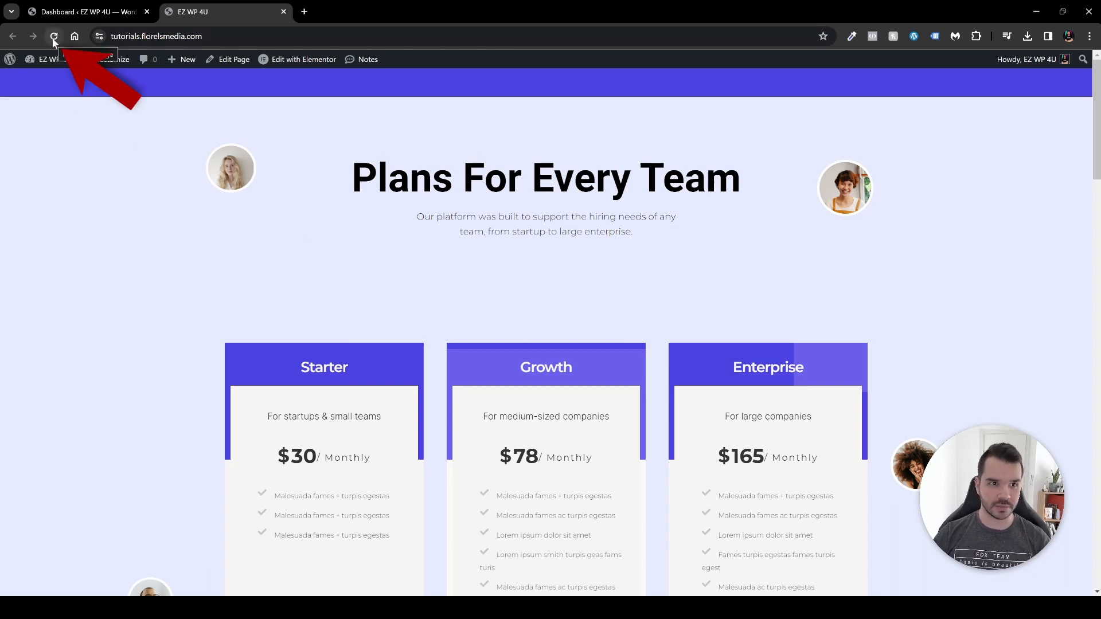
Reload the live site to see the default theme homepage, then return to the admin tab.
{"action": "left_click", "coordinate": [53, 36]}
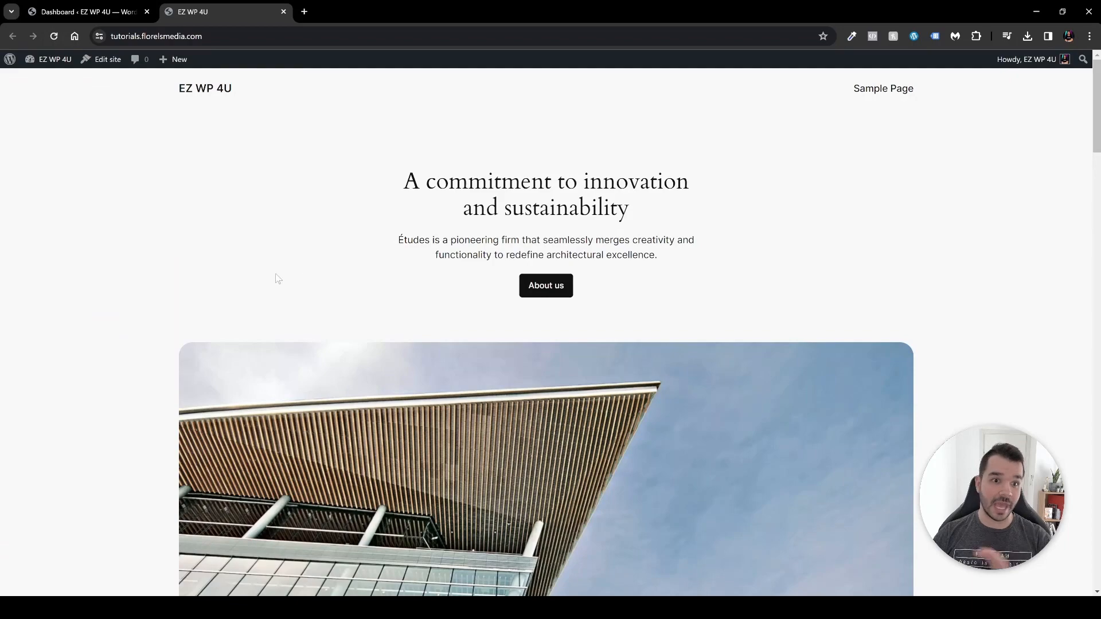
{"action": "scroll", "scroll_direction": "down", "scroll_amount": 3}
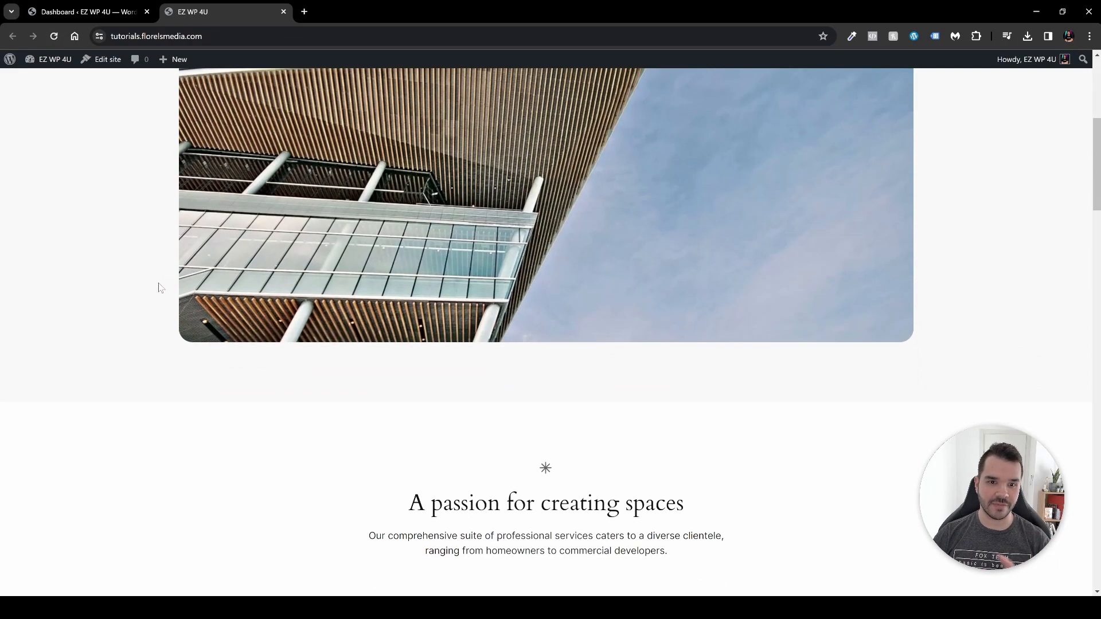
{"action": "scroll", "scroll_direction": "down", "scroll_amount": 3}
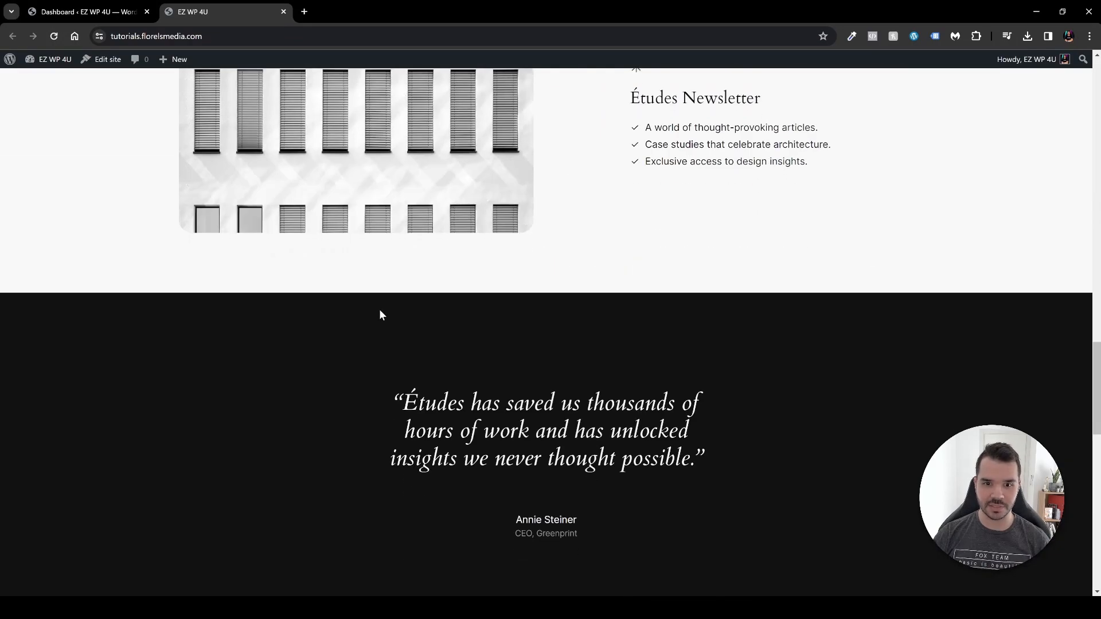
{"action": "scroll", "scroll_direction": "up", "scroll_amount": 3}
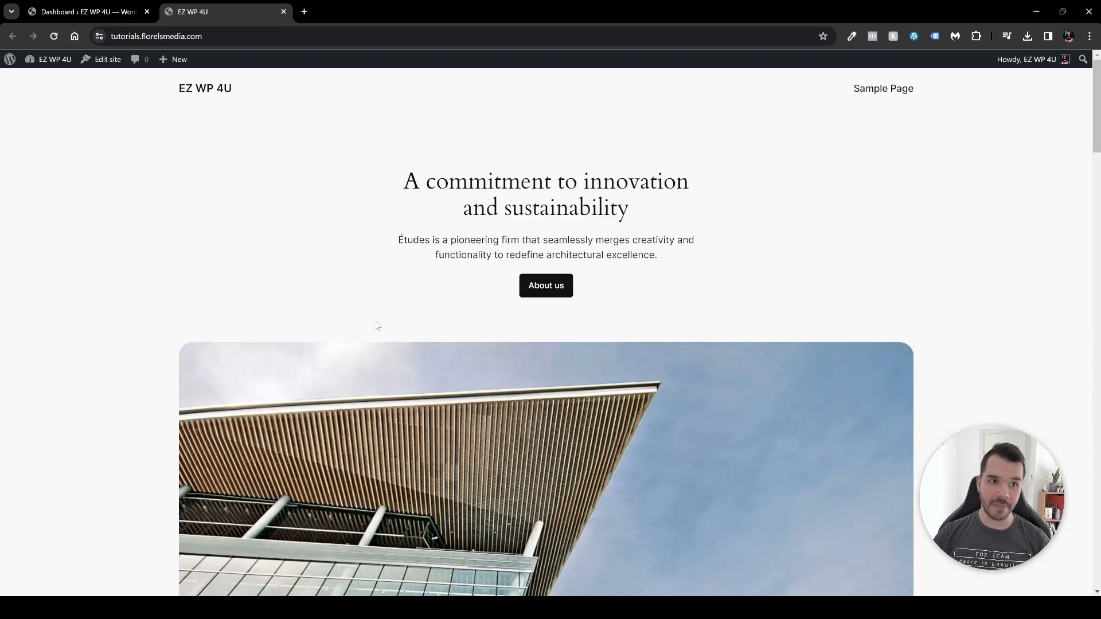
{"action": "left_click", "coordinate": [86, 12]}
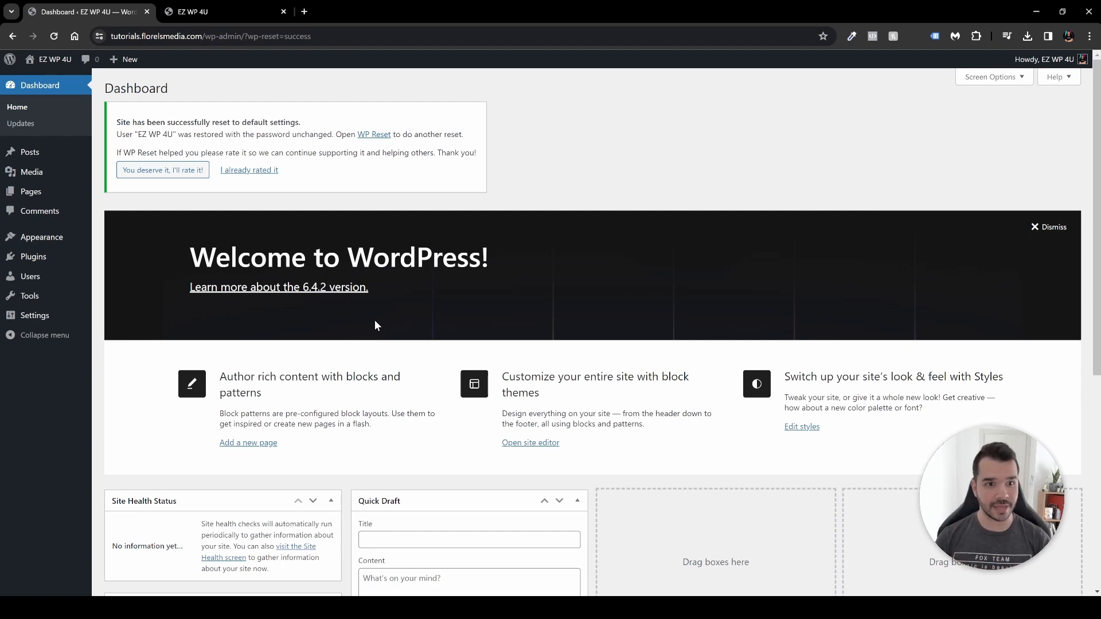
{"action": "mouse_move", "coordinate": [106, 296]}
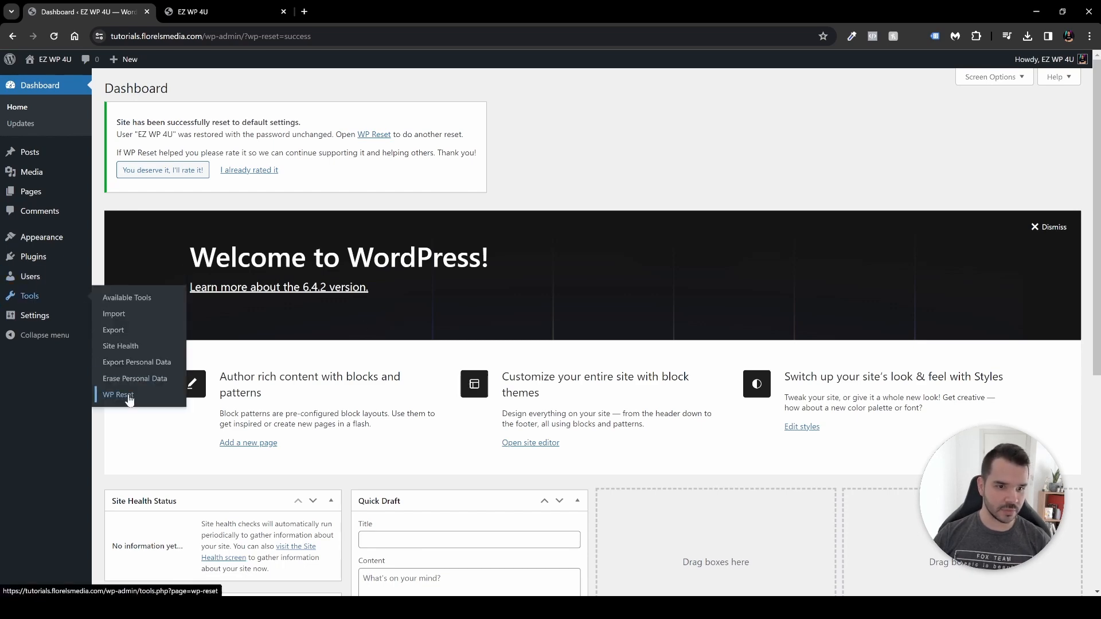
In WP Reset's snapshots, choose Restore snapshot for the saved first snapshot.
{"action": "left_click", "coordinate": [117, 394]}
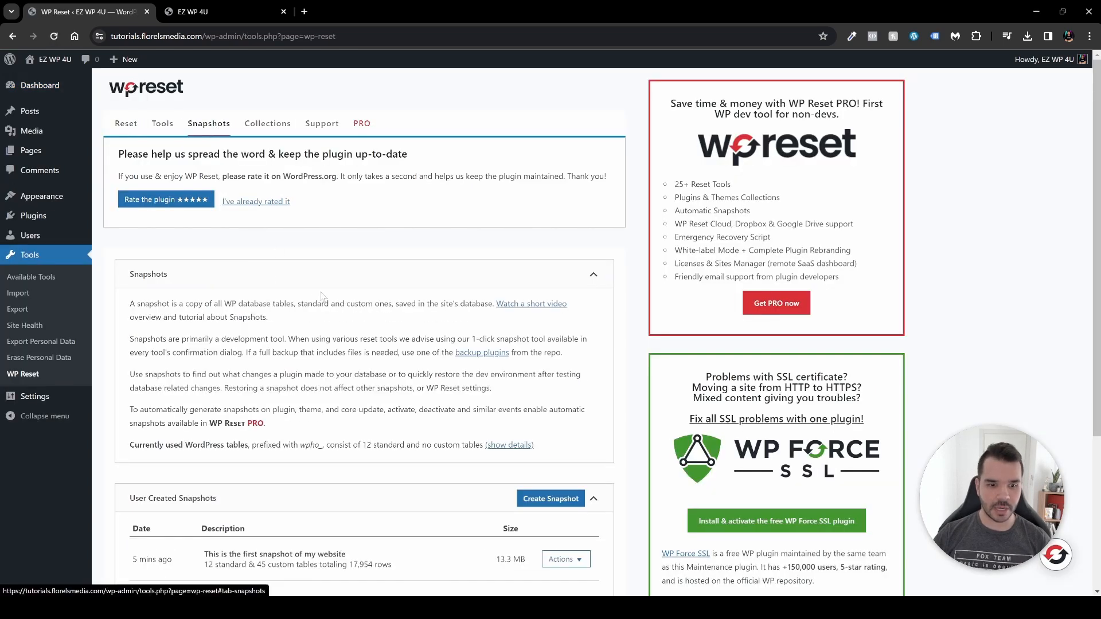
{"action": "scroll", "scroll_direction": "down", "scroll_amount": 3}
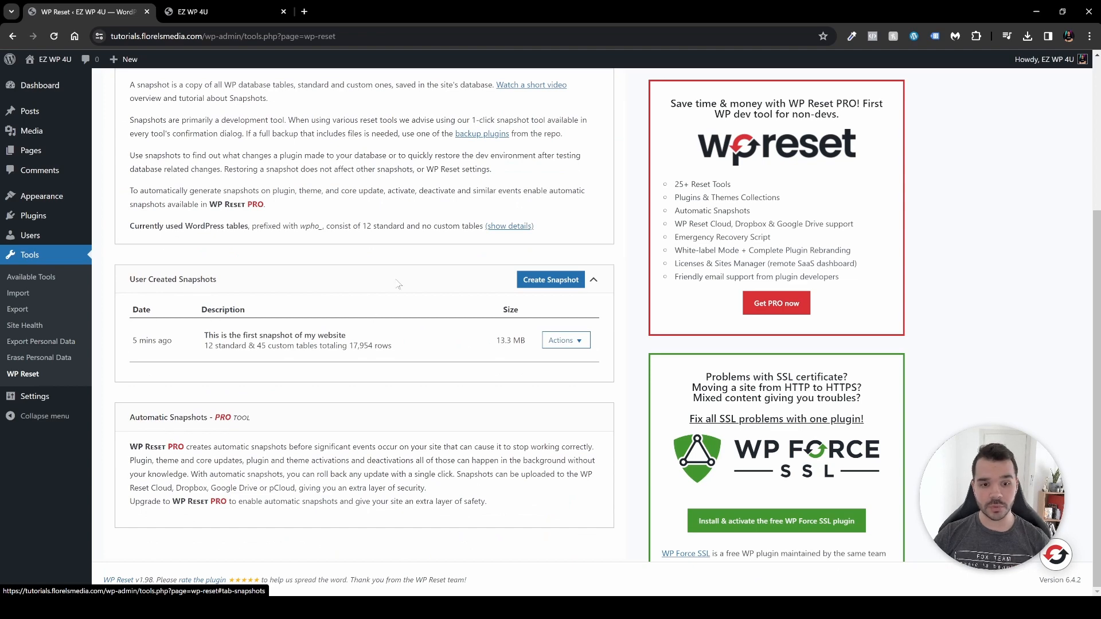
{"action": "left_click", "coordinate": [566, 339]}
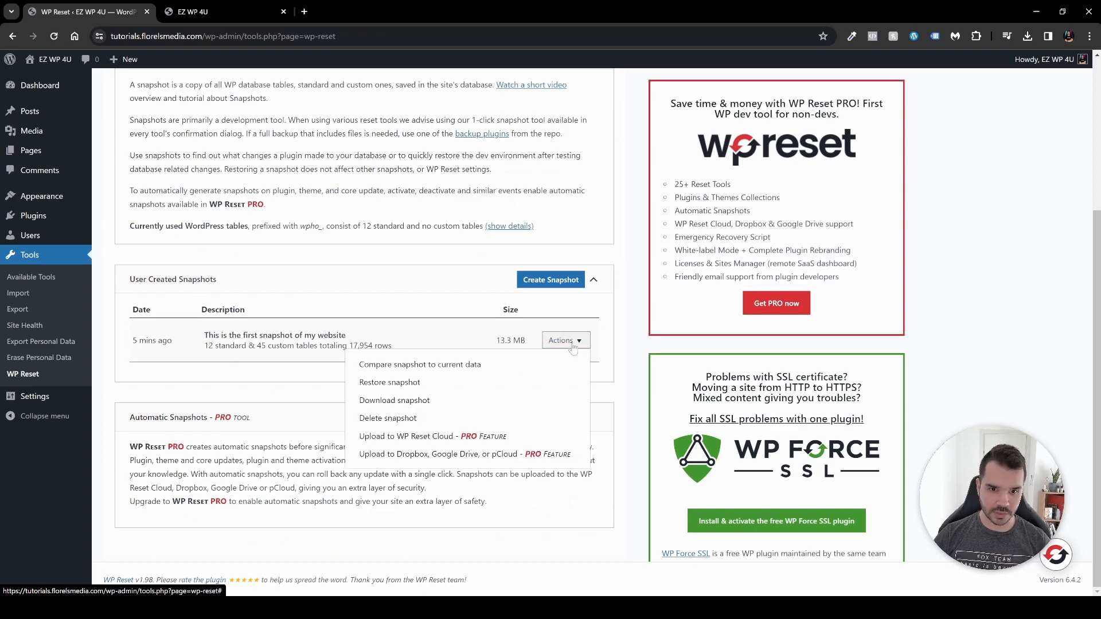
{"action": "left_click", "coordinate": [391, 383]}
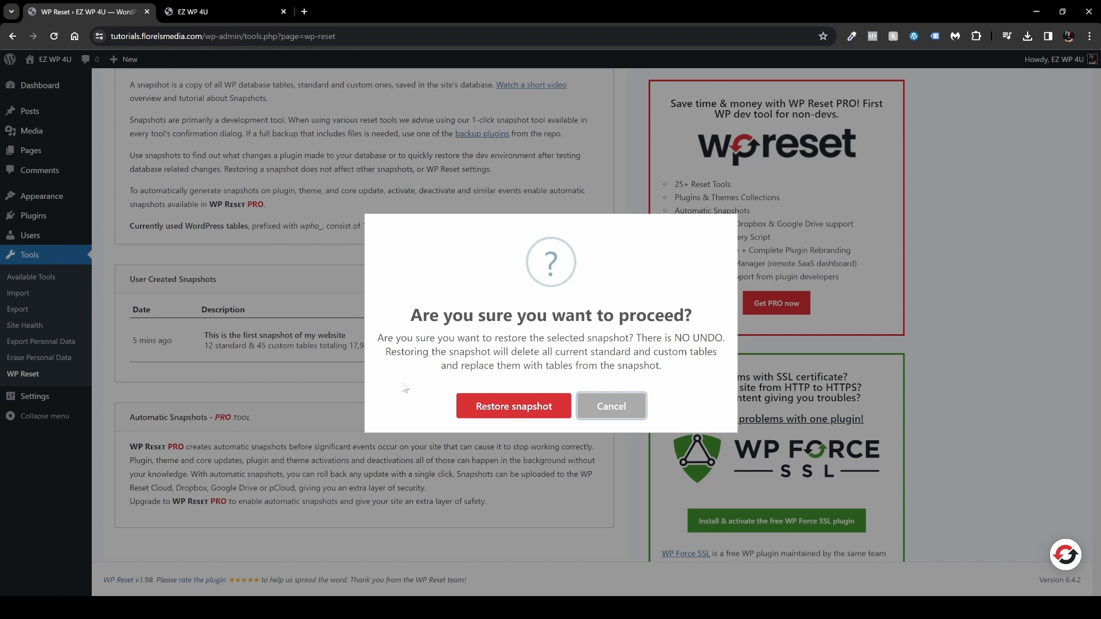
{"action": "mouse_move", "coordinate": [473, 390]}
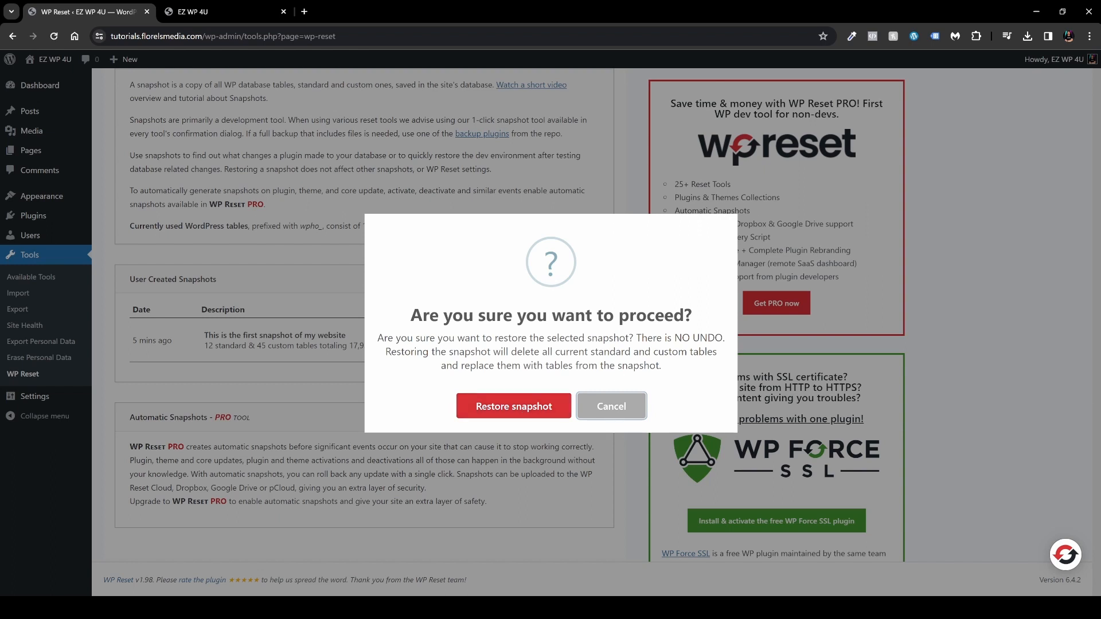
{"action": "mouse_move", "coordinate": [573, 382]}
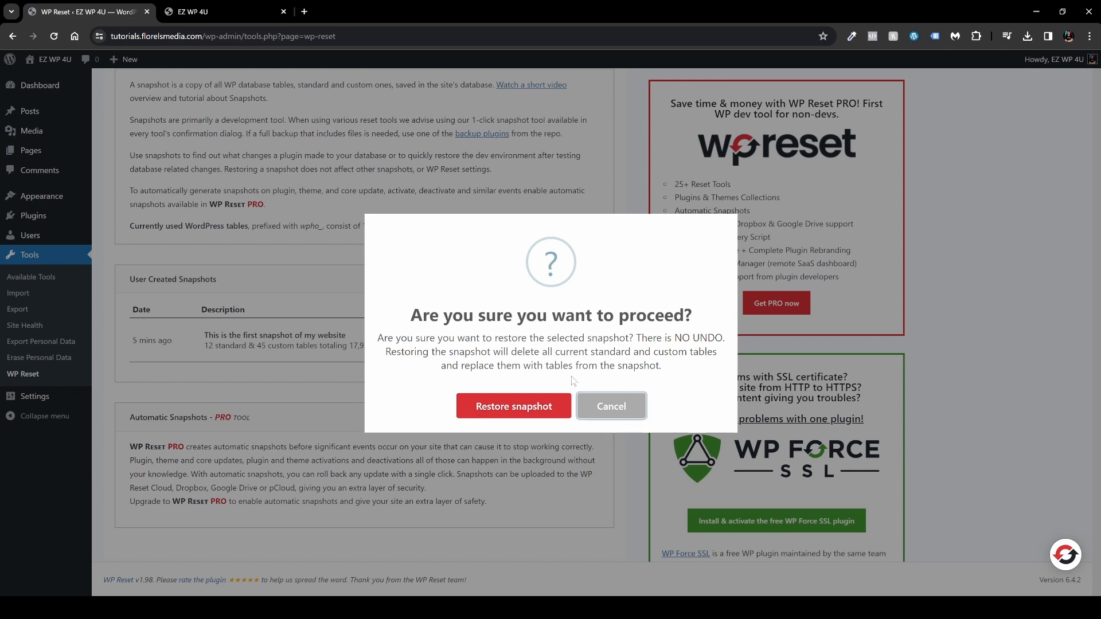
Confirm restoring the first snapshot of the website.
{"action": "left_click", "coordinate": [514, 406]}
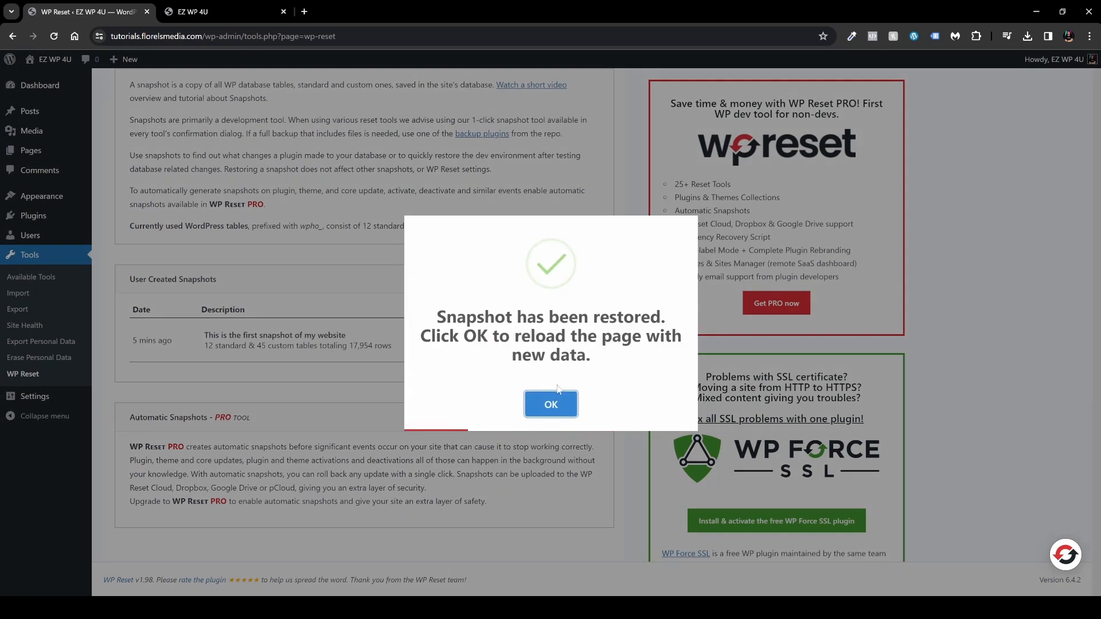
Reload the admin page with restored data and refresh the public site tab.
{"action": "left_click", "coordinate": [550, 404]}
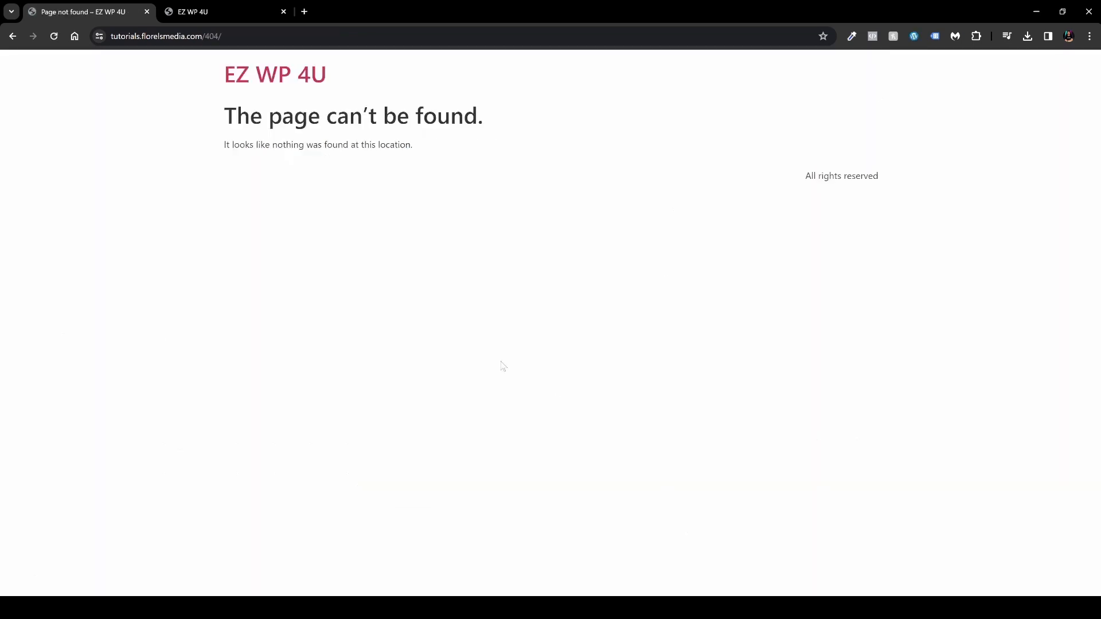
{"action": "mouse_move", "coordinate": [309, 159]}
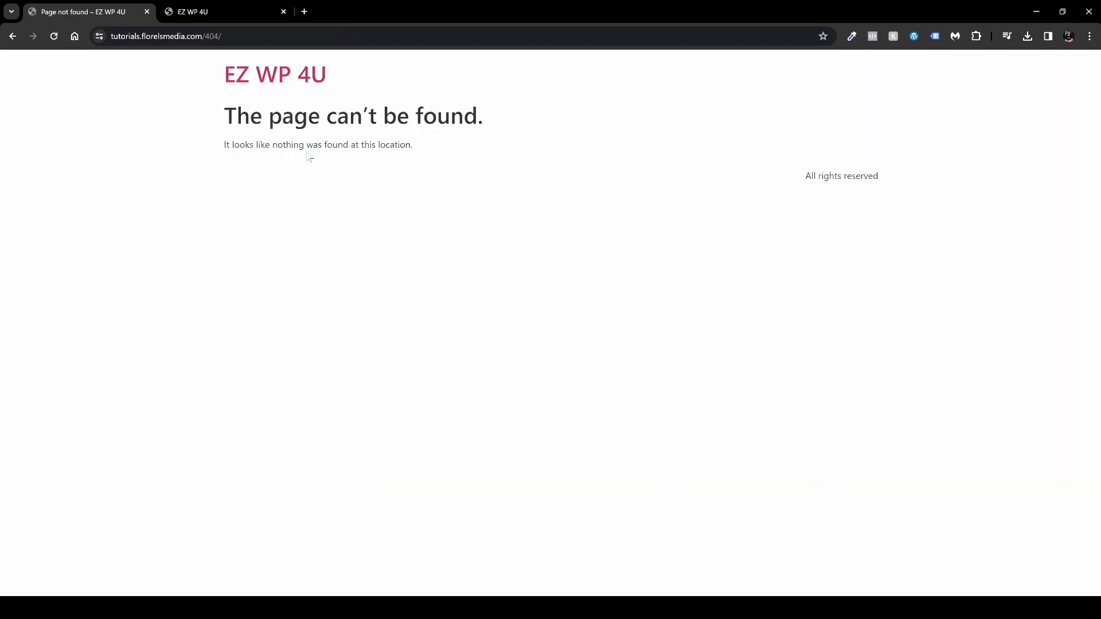
{"action": "left_click", "coordinate": [195, 11]}
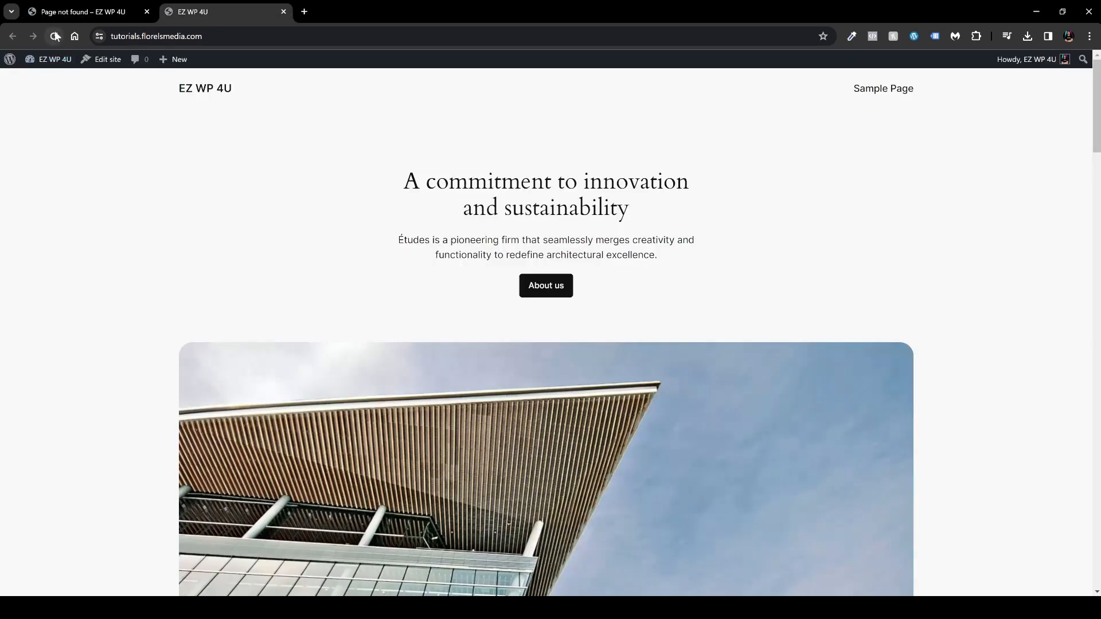